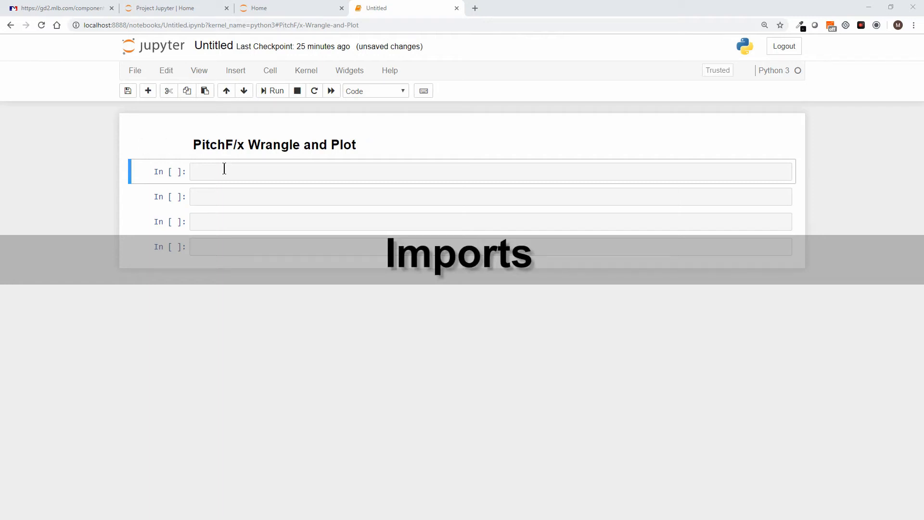
# Step: Write 'import requests # apache http library' as the first line of the import cell
pyautogui.click(222, 171)
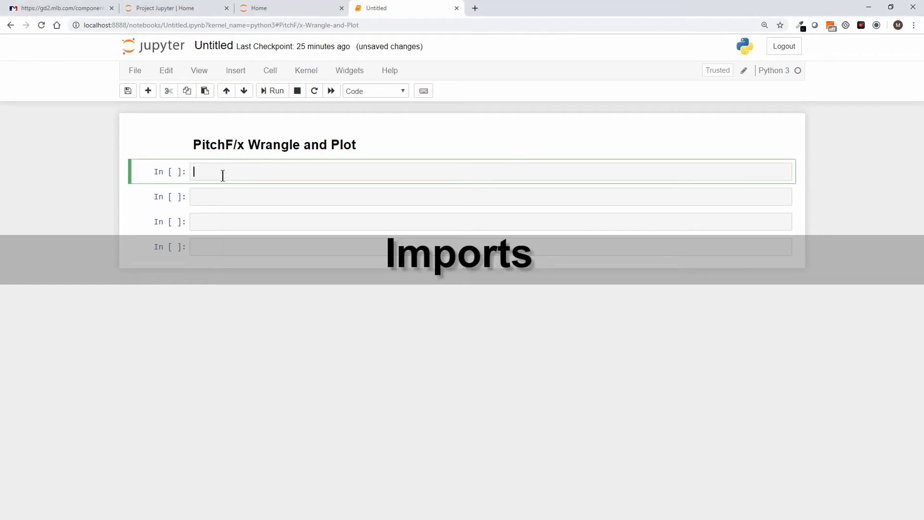
pyautogui.press('Escape')
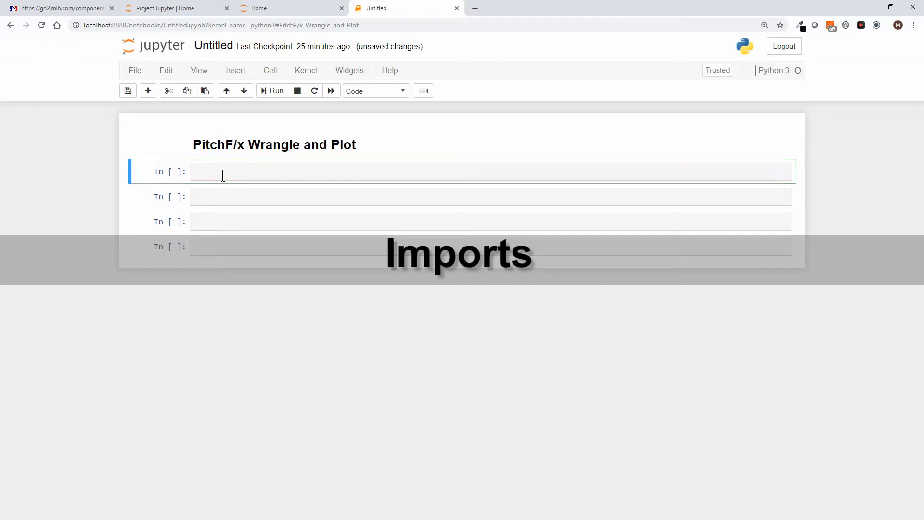
pyautogui.click(201, 171)
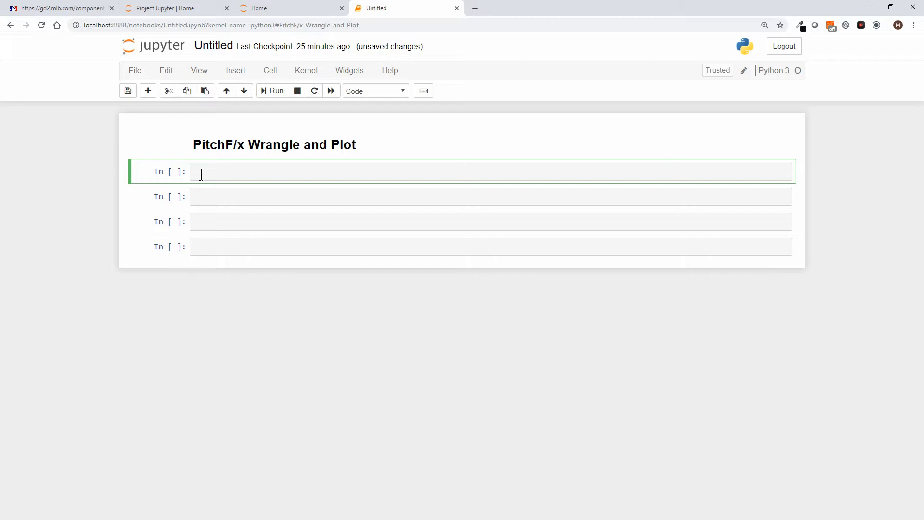
pyautogui.write('impro')
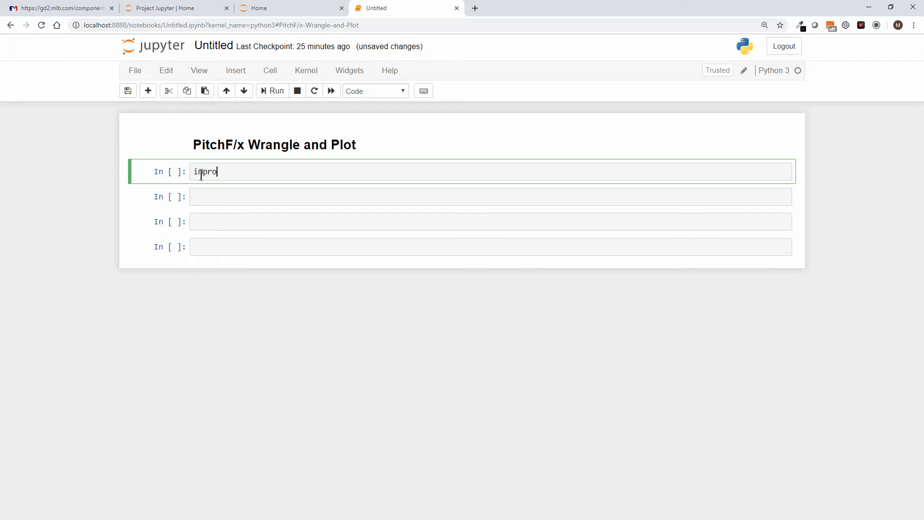
pyautogui.write('import')
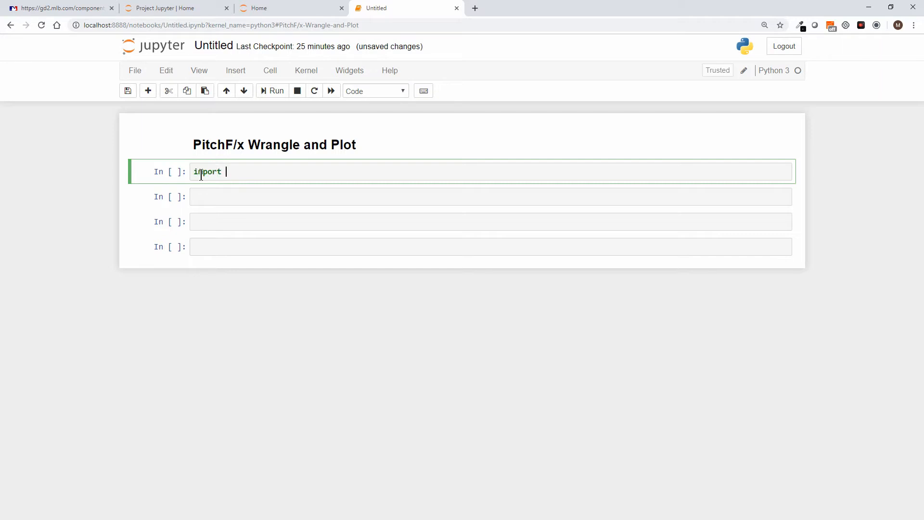
pyautogui.write('r')
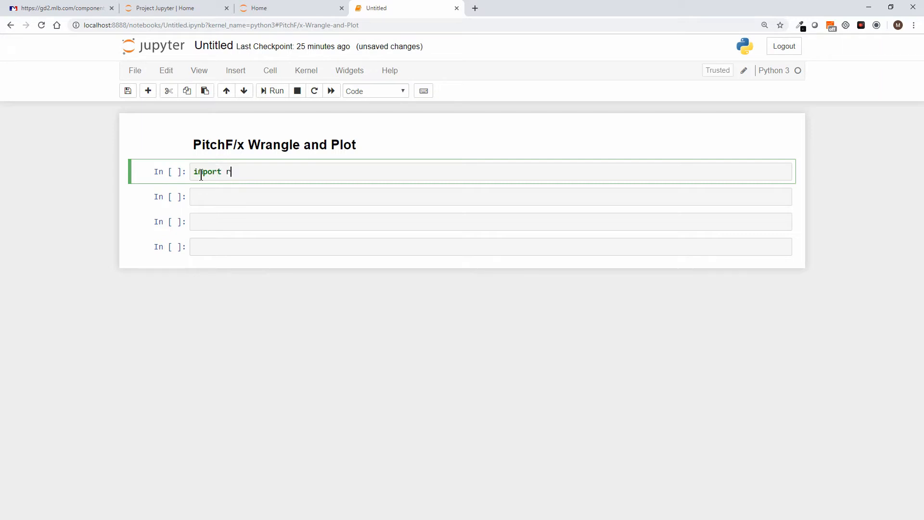
pyautogui.write('equest')
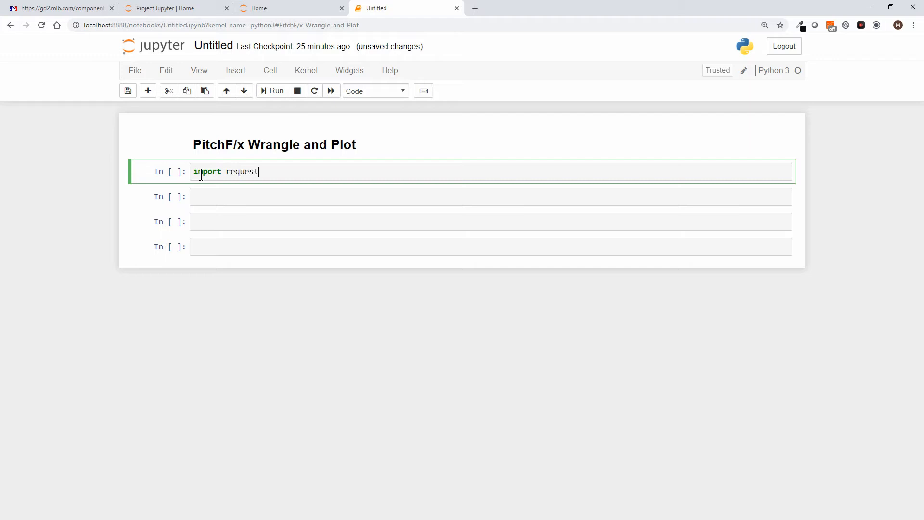
pyautogui.write('s')
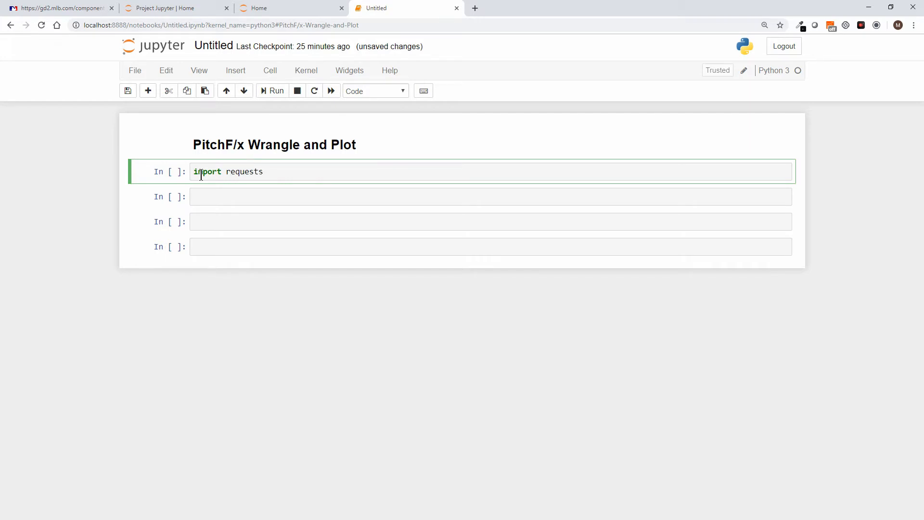
pyautogui.write('#')
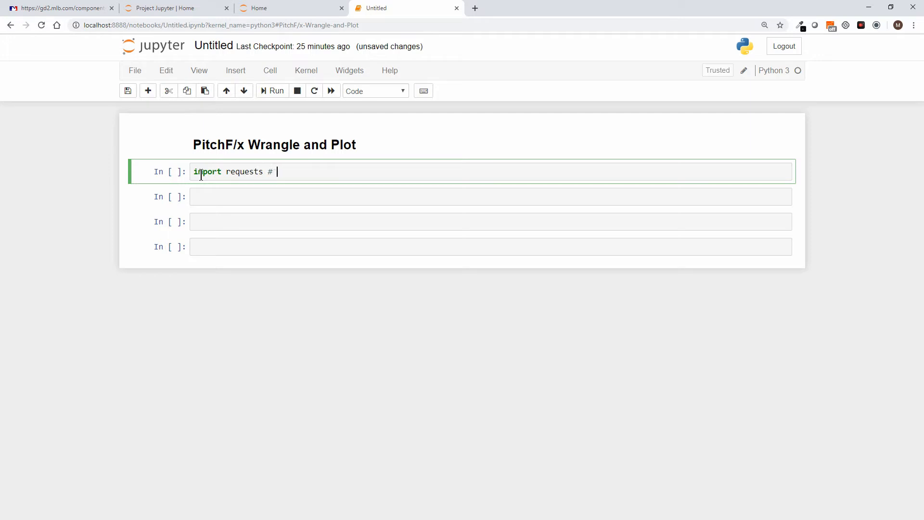
pyautogui.press('backspace')
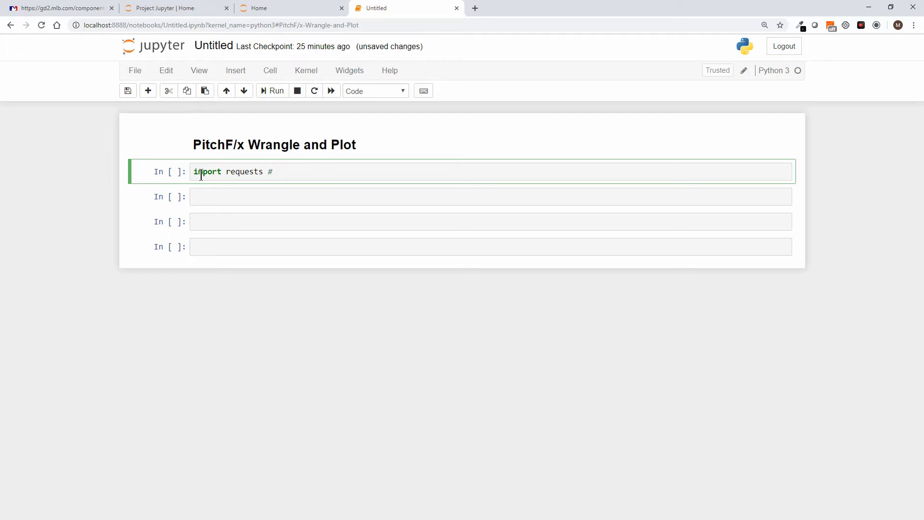
pyautogui.write('apo')
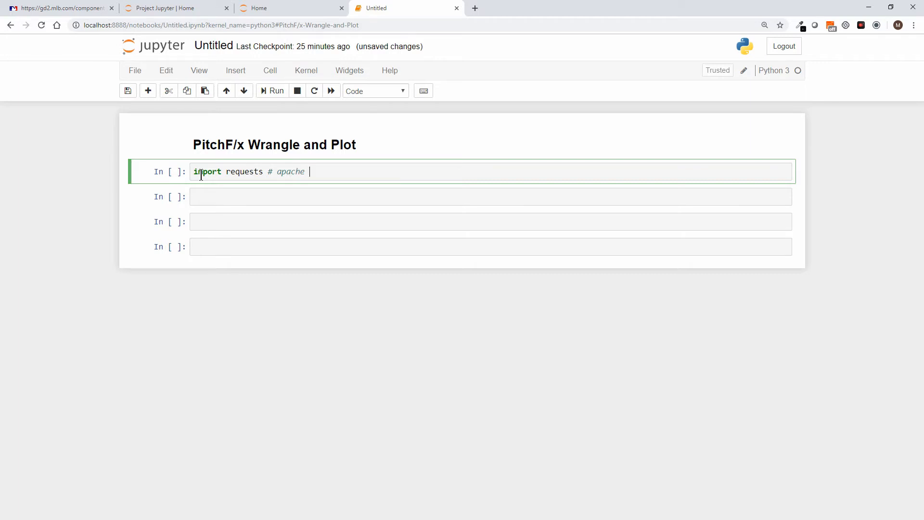
pyautogui.write('http')
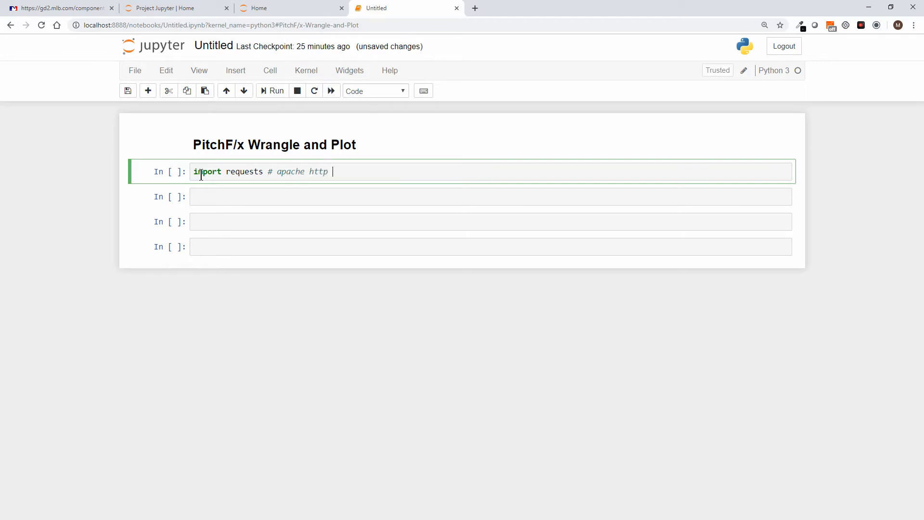
pyautogui.write('library')
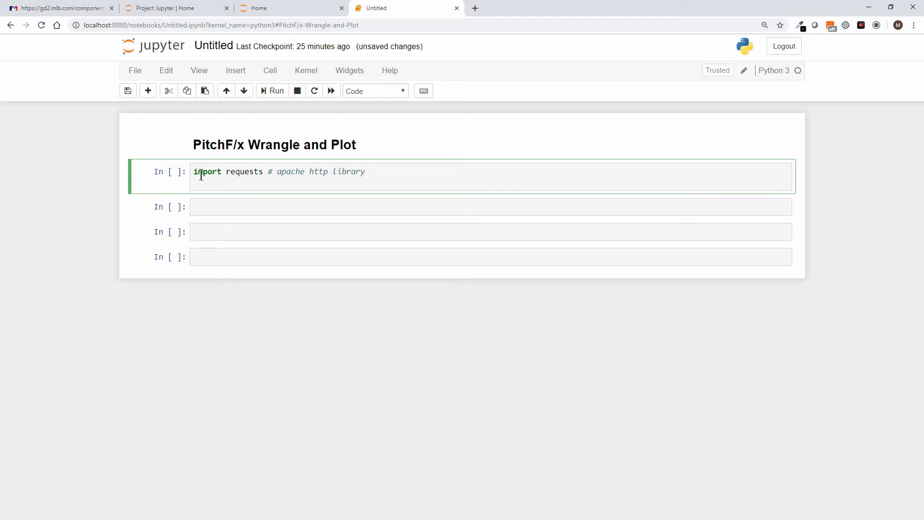
pyautogui.press('enter')
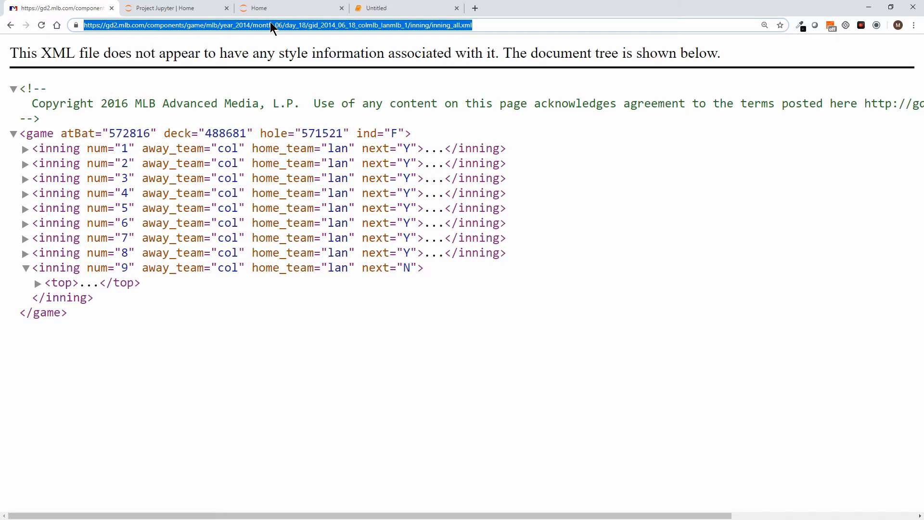
pyautogui.click(389, 8)
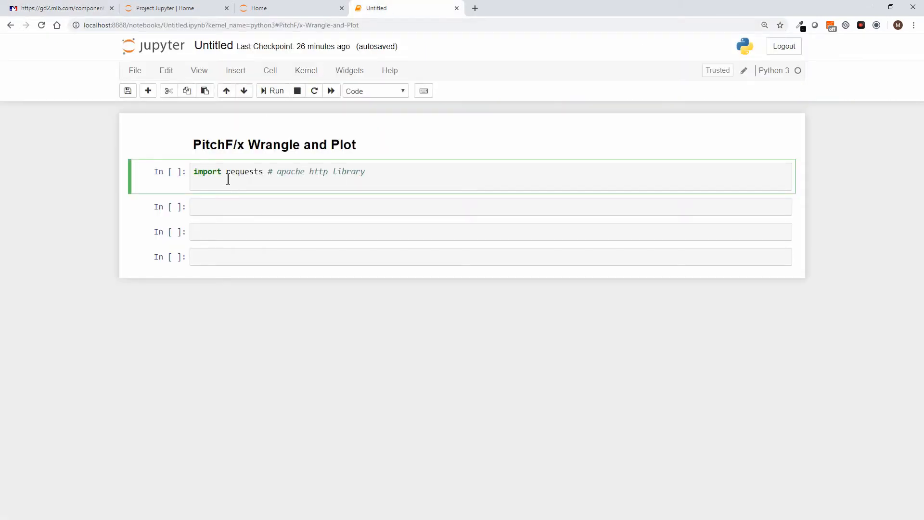
# Step: Add 'import xml.etree.ElementTree as ET # XML parsing' as the second import line
pyautogui.write('imp')
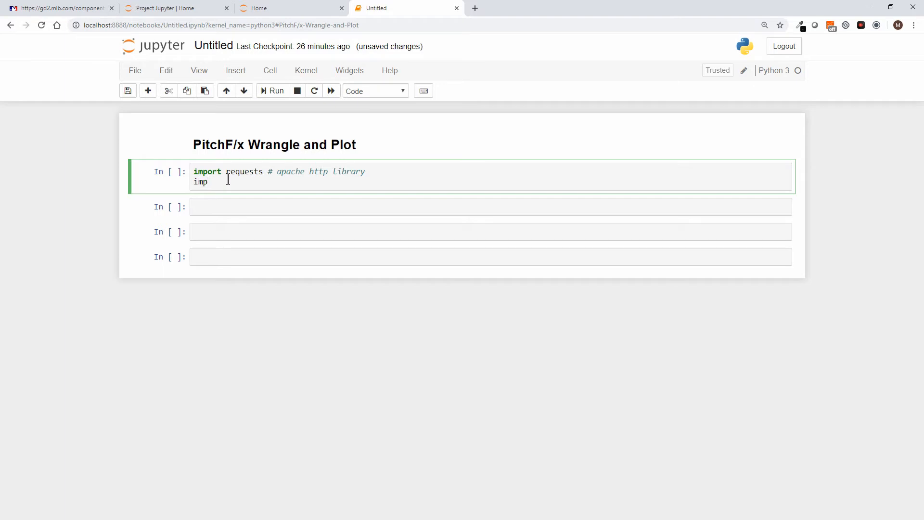
pyautogui.write('ort')
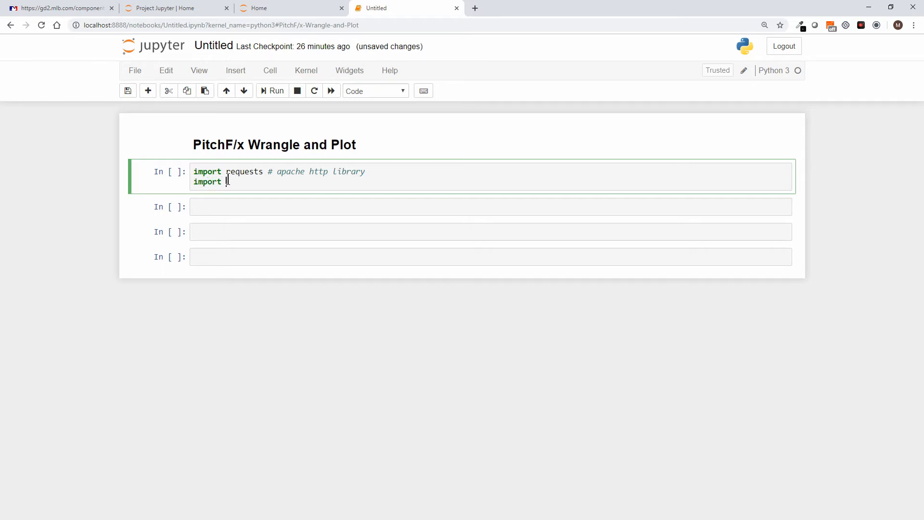
pyautogui.write('cm')
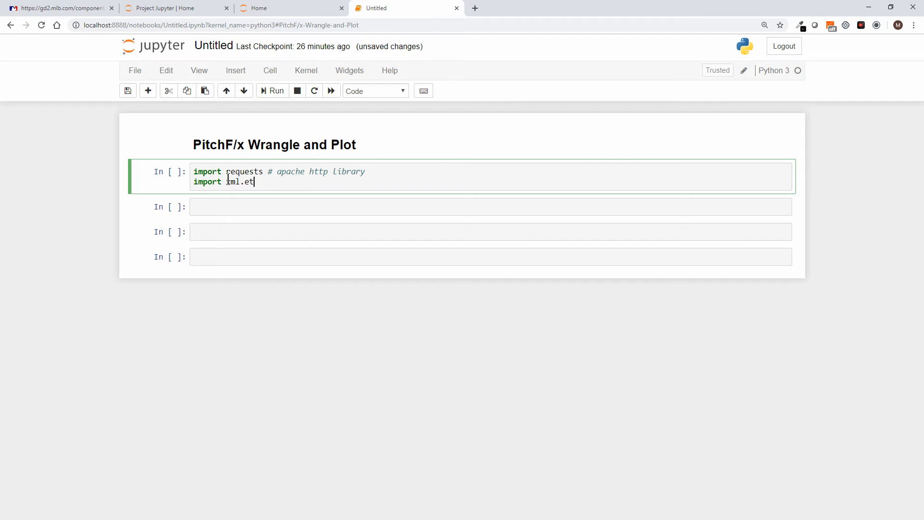
pyautogui.write('ee')
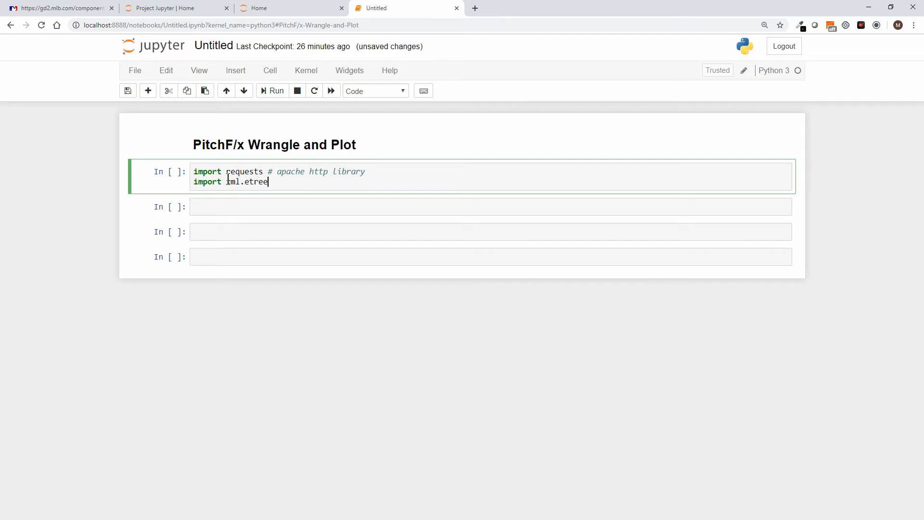
pyautogui.write('.ElementT')
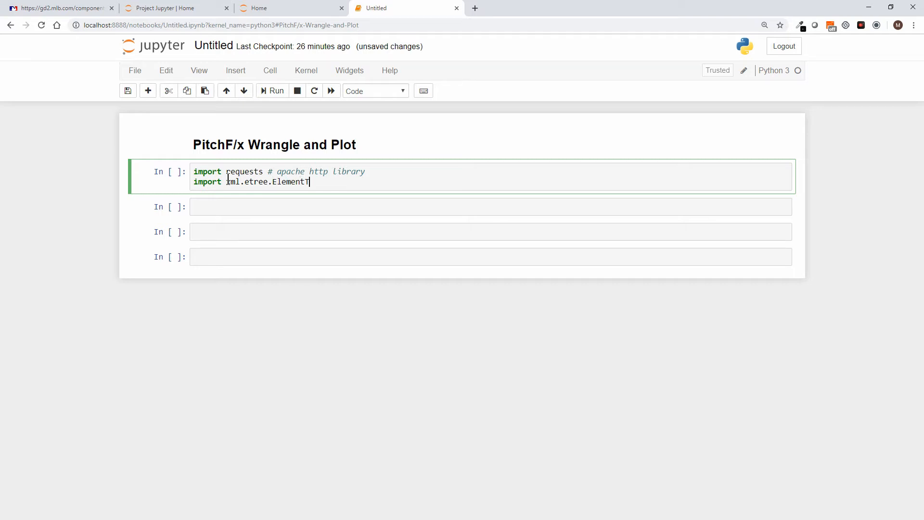
pyautogui.write('ree')
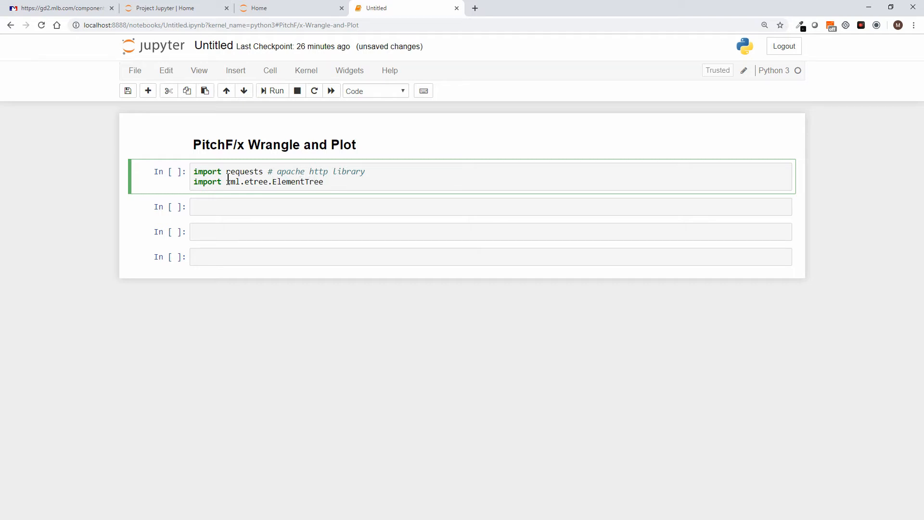
pyautogui.write('as')
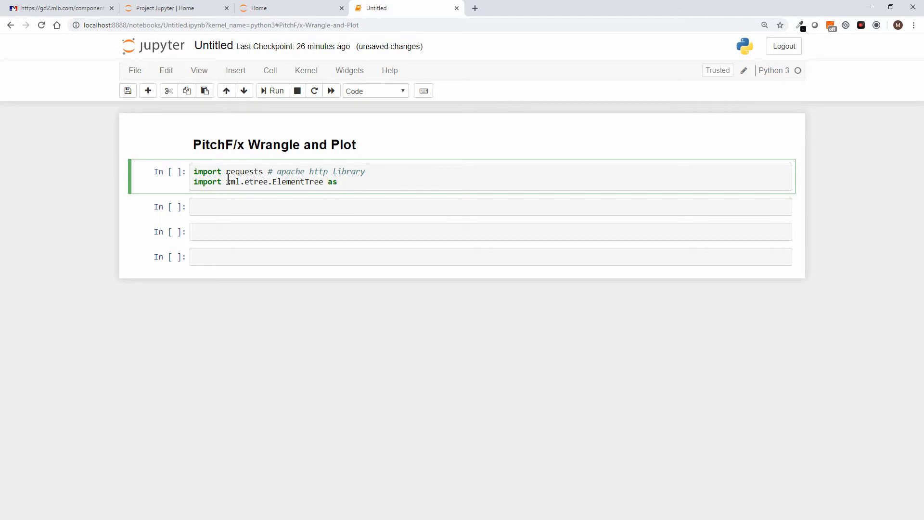
pyautogui.write('ET')
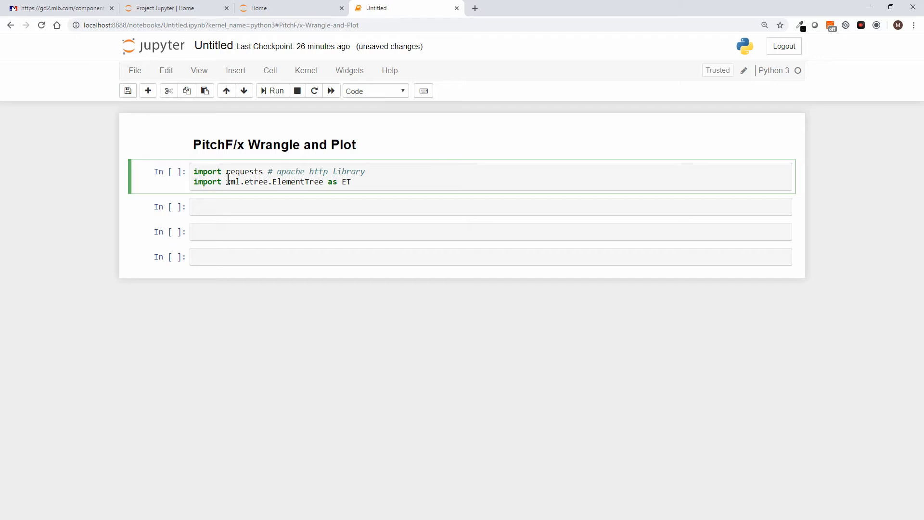
pyautogui.write('#')
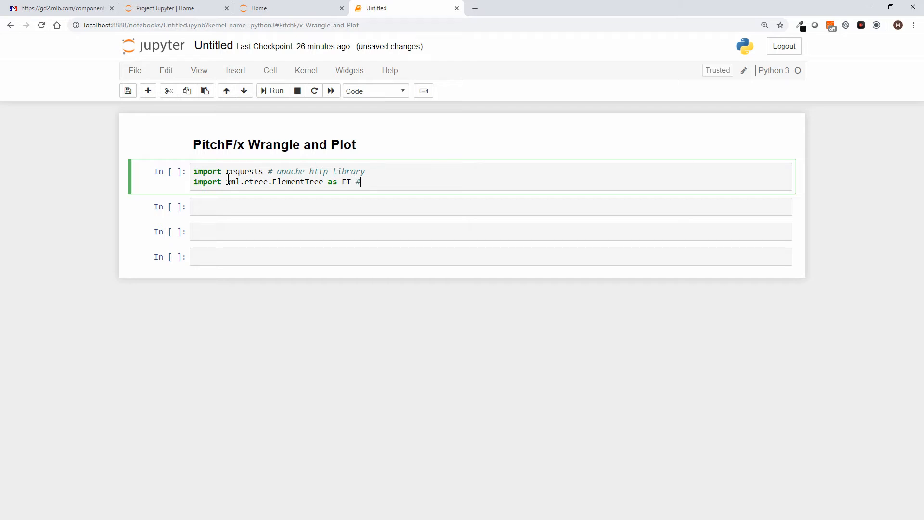
pyautogui.write('XML par')
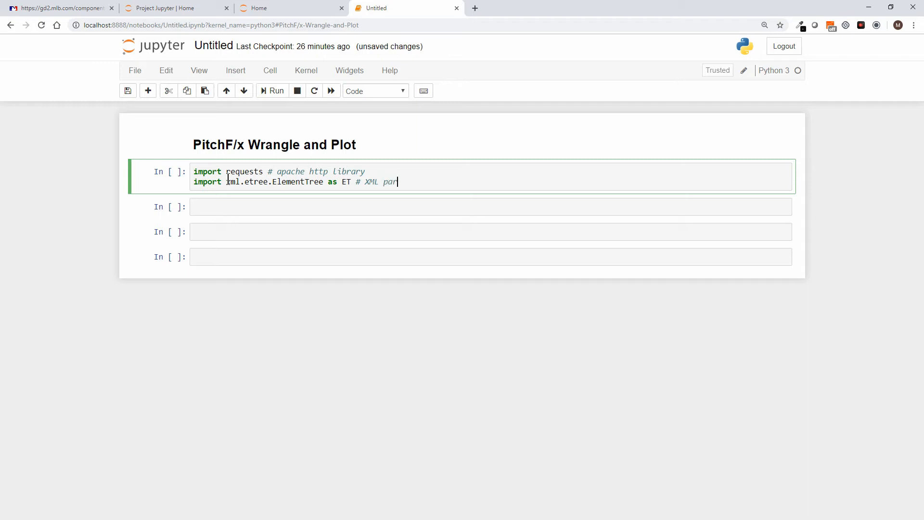
pyautogui.write('sing')
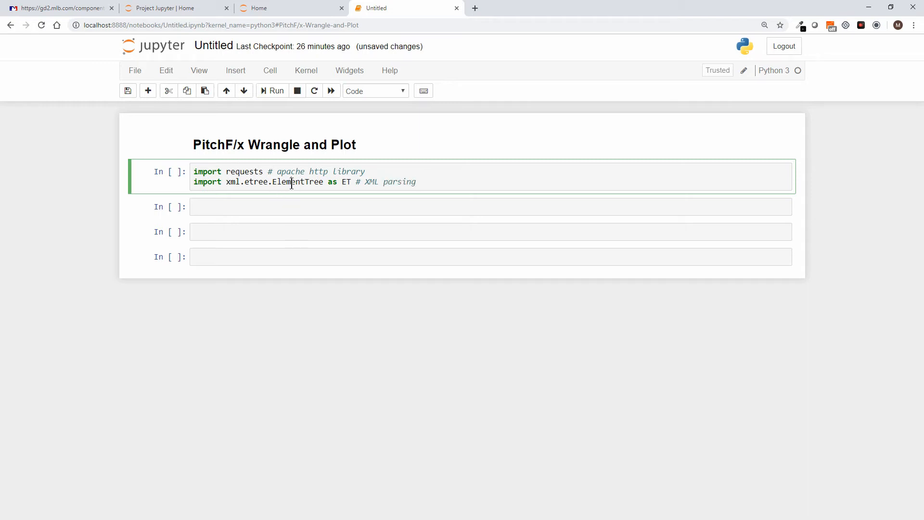
pyautogui.doubleClick(297, 182)
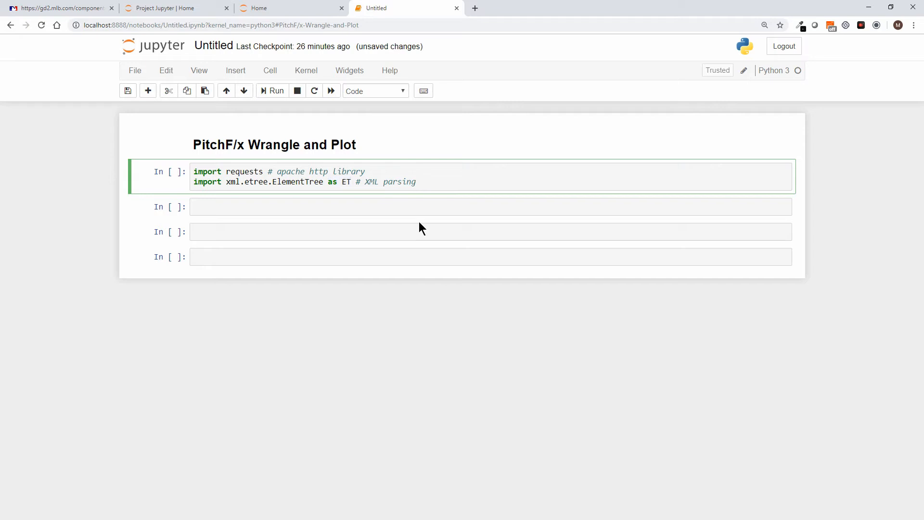
pyautogui.press('enter')
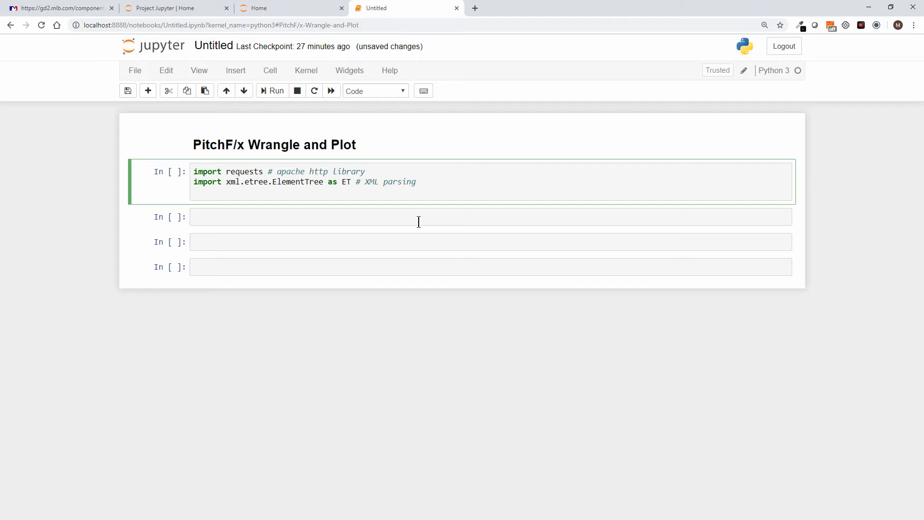
# Step: Add 'import os # file and system level' as the third import line
pyautogui.write('impo')
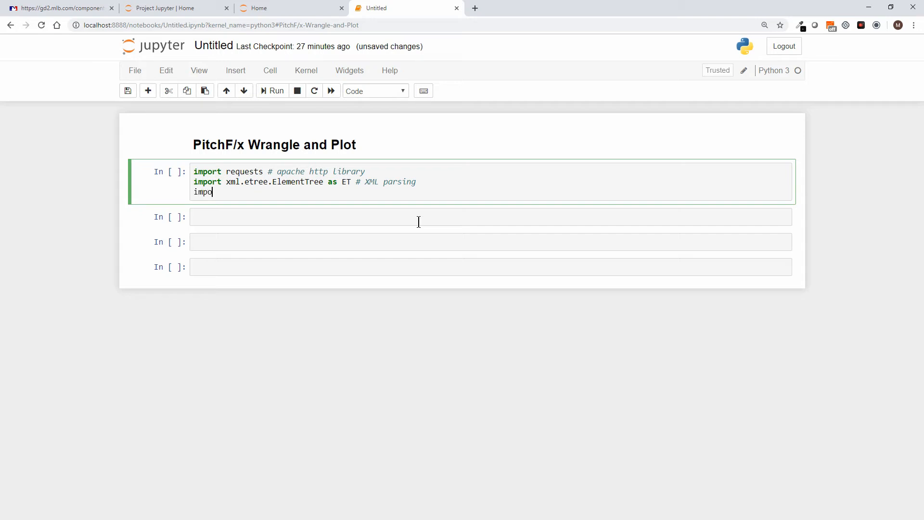
pyautogui.write('rt os')
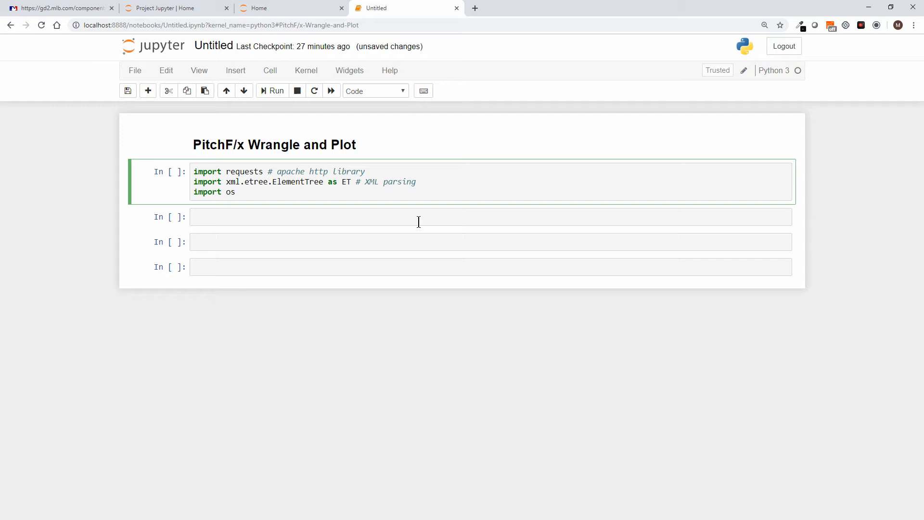
pyautogui.write('# file')
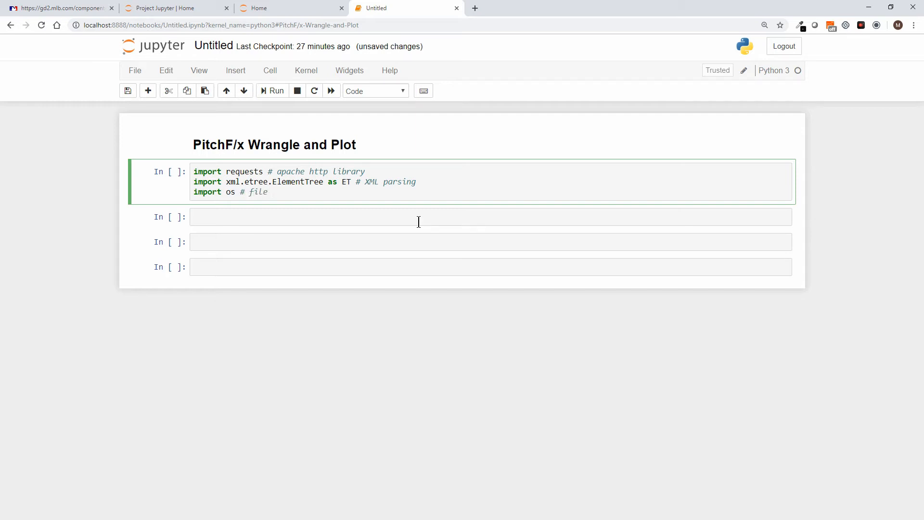
pyautogui.write('ans')
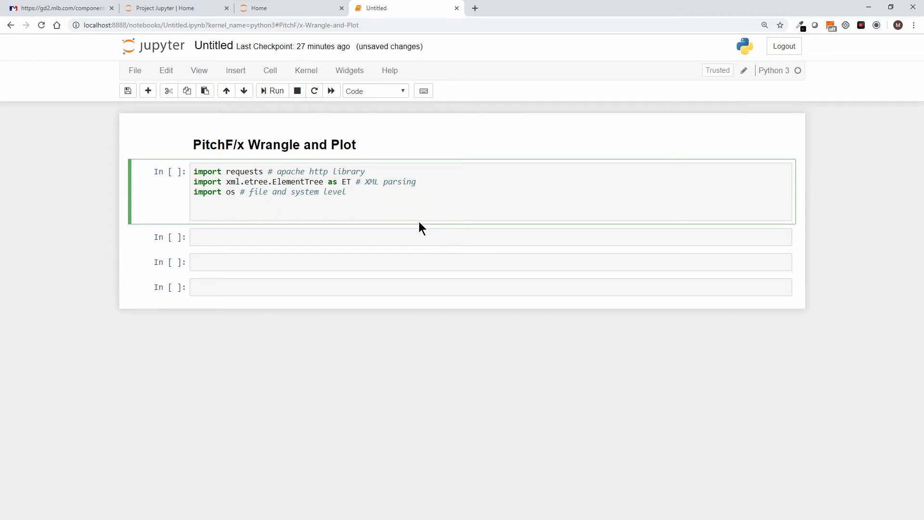
# Step: Add 'import pandas as pd # pandas dataframes, structures' after a blank line
pyautogui.write('import')
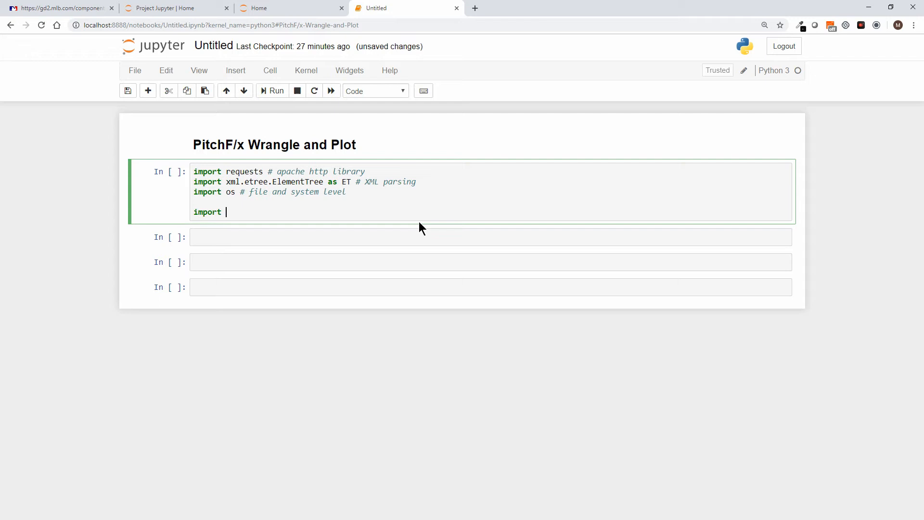
pyautogui.write('pandas')
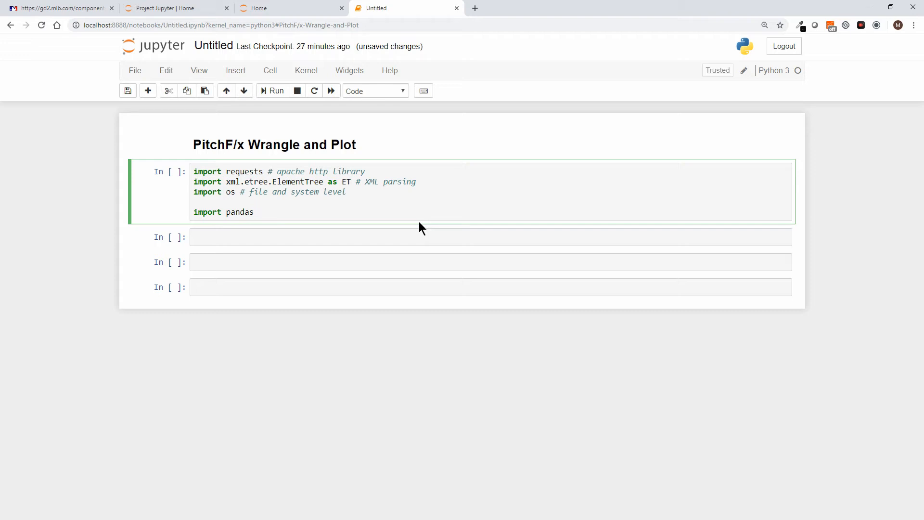
pyautogui.write('as')
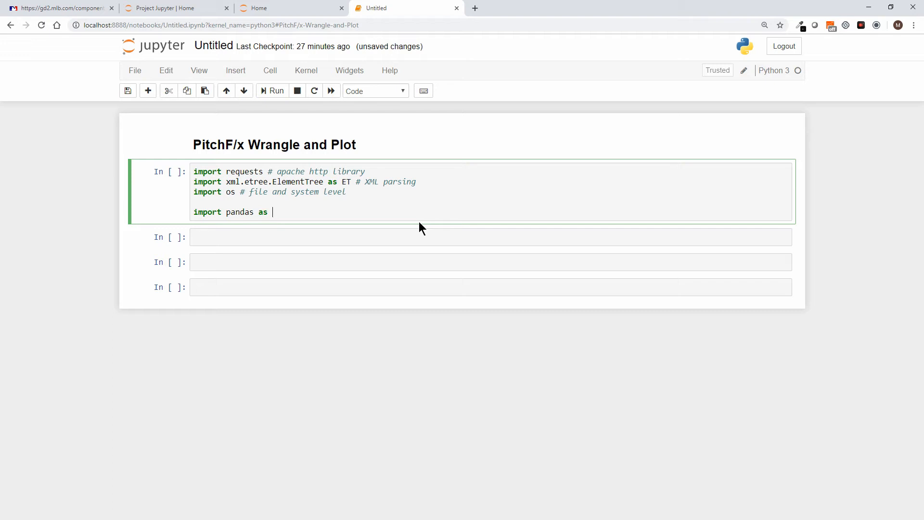
pyautogui.write('pd')
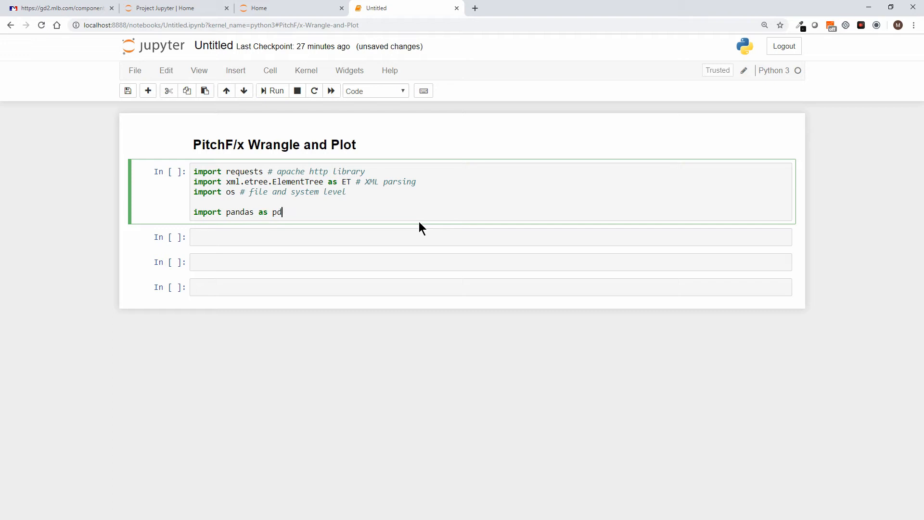
pyautogui.write('# pd')
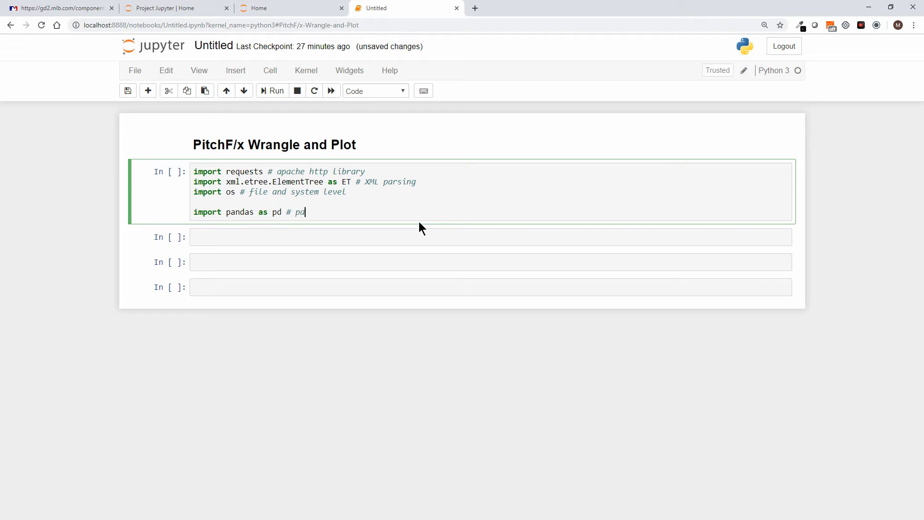
pyautogui.write('ndas')
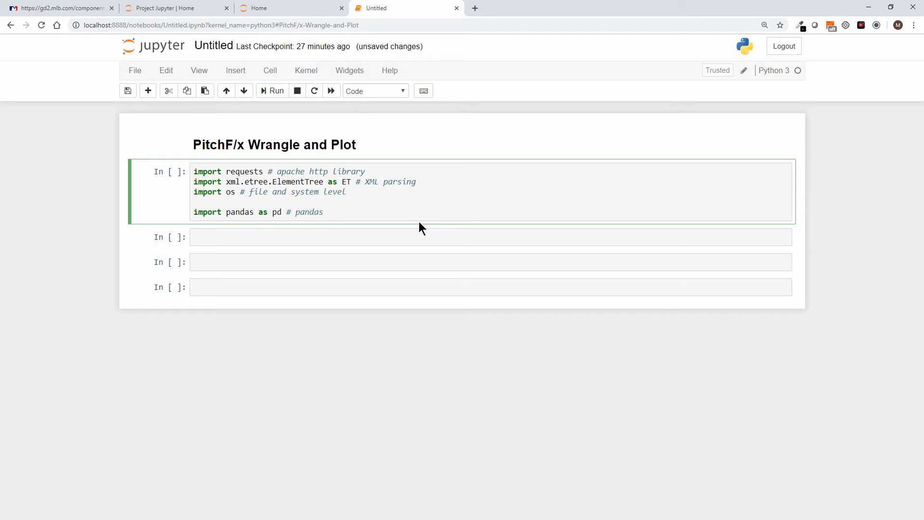
pyautogui.write('data')
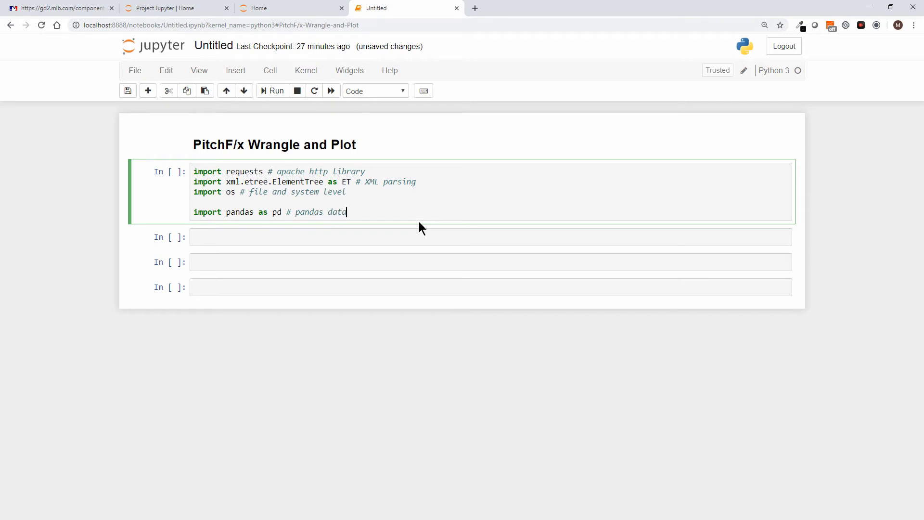
pyautogui.write('frame')
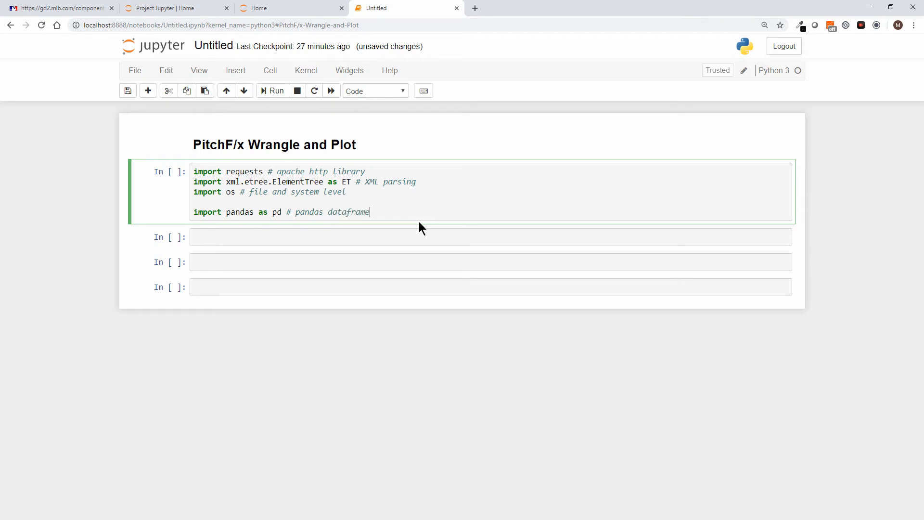
pyautogui.write('s, structures')
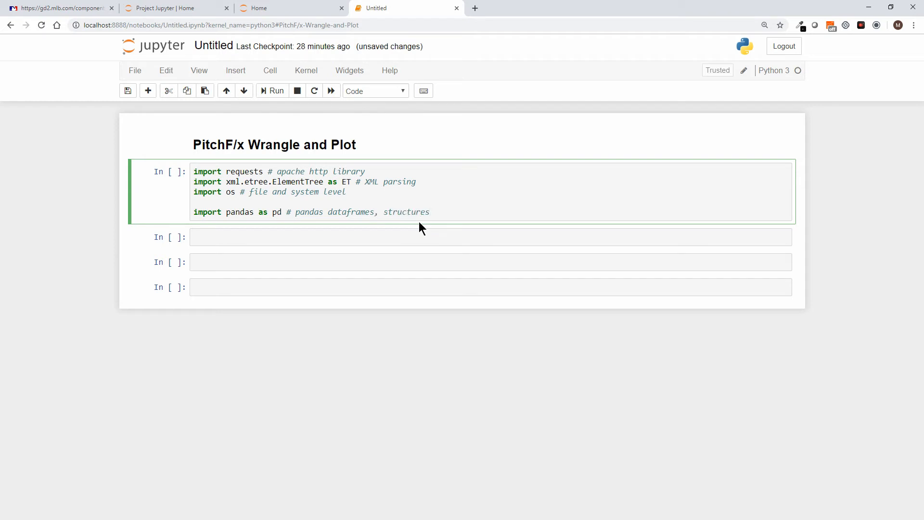
pyautogui.write('import')
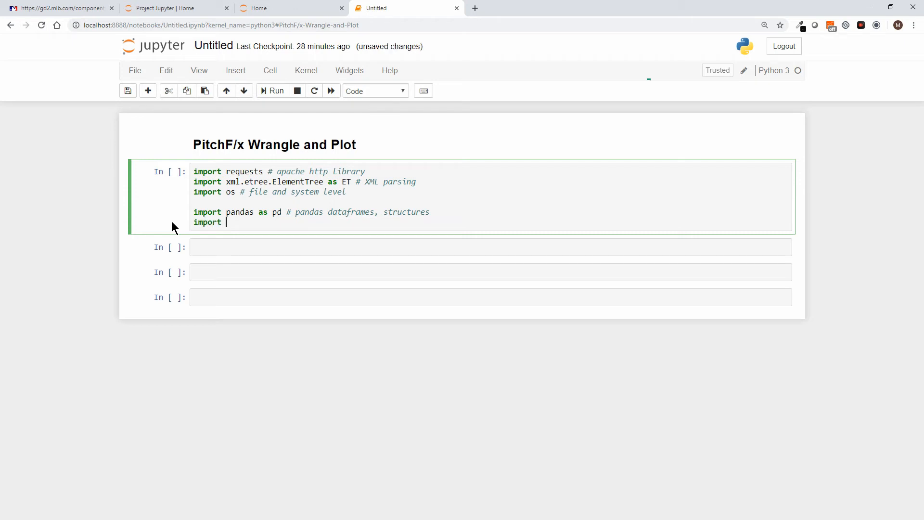
# Step: Add 'import numpy as np # used by pandas' to the import cell
pyautogui.write('numpy as')
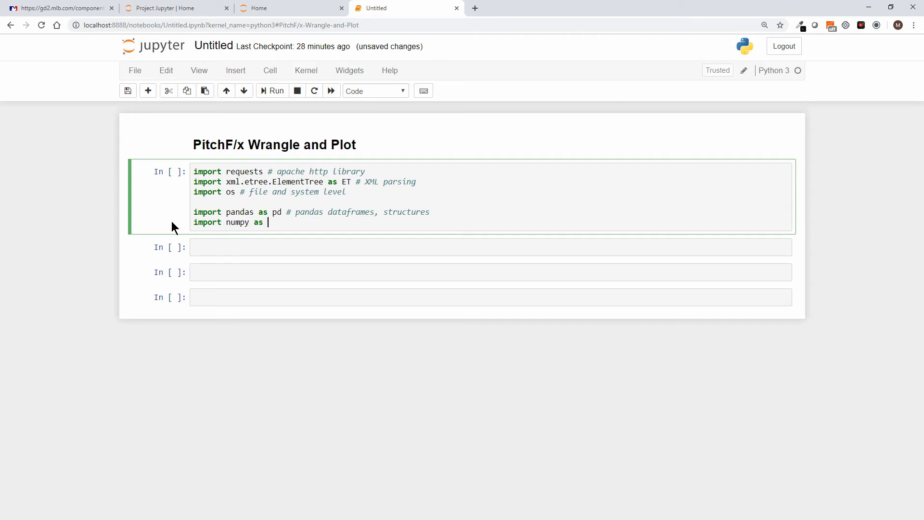
pyautogui.write('np')
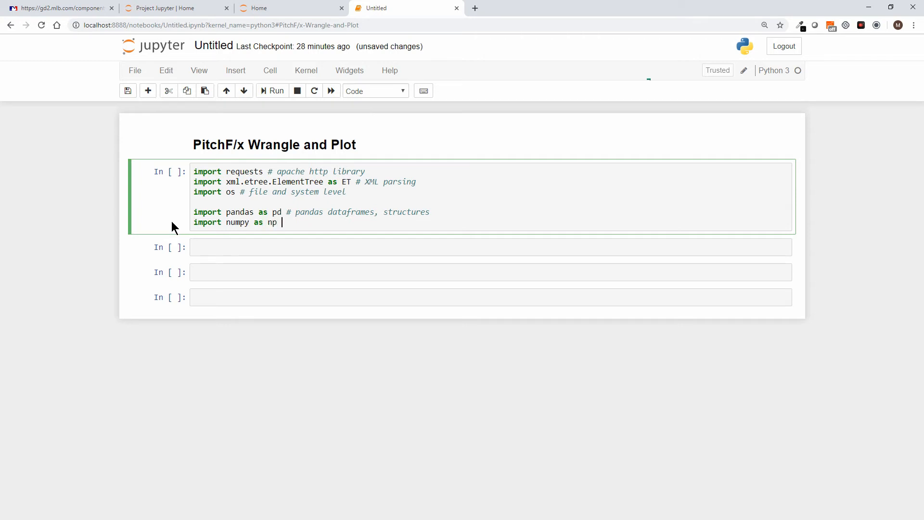
pyautogui.write('#')
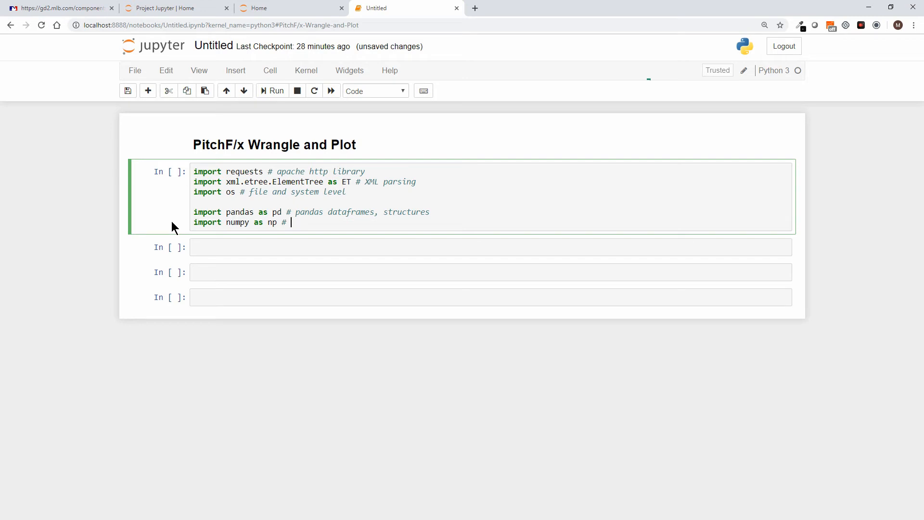
pyautogui.write('used by pandas')
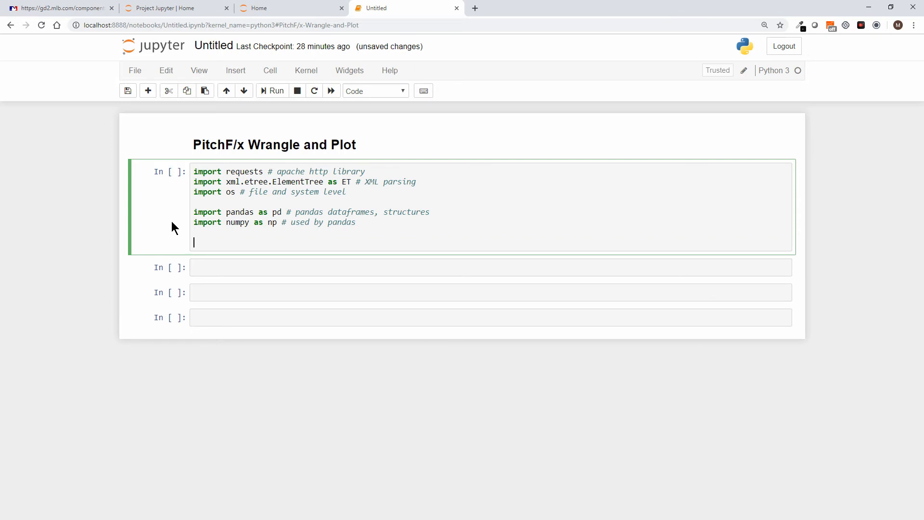
# Step: Add the '#enable inline plotting' comment and '%matplotlib inline' magic line
pyautogui.write('#')
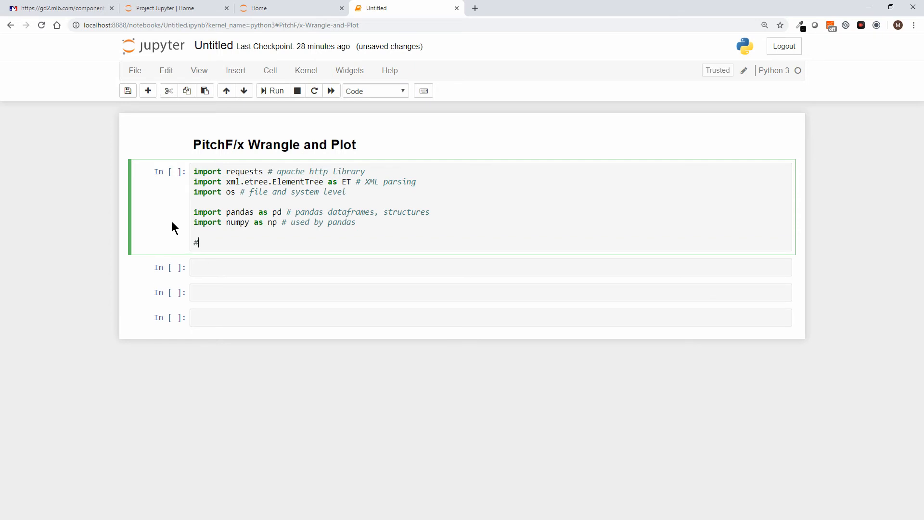
pyautogui.write('e')
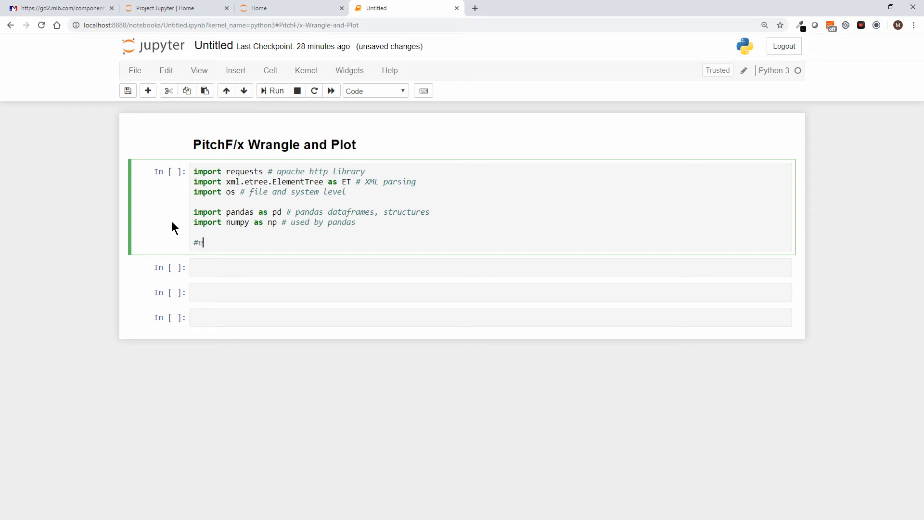
pyautogui.write('nable')
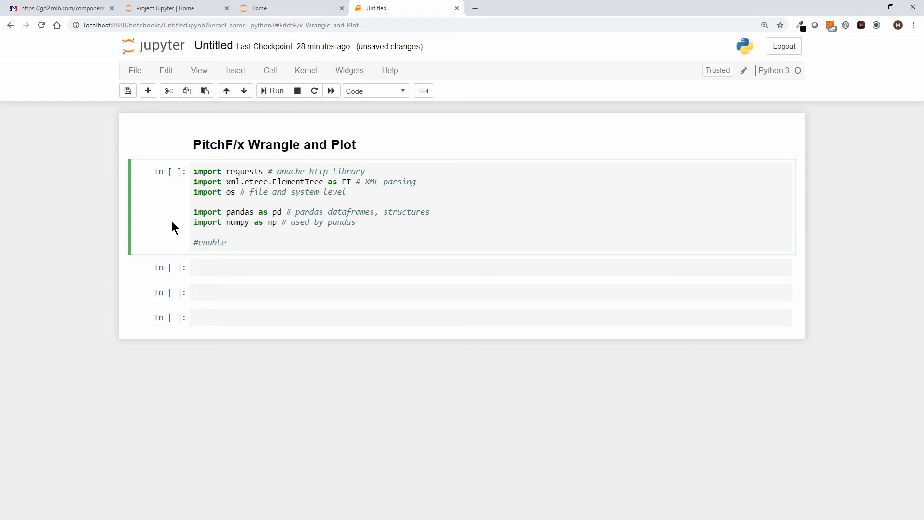
pyautogui.write('inli')
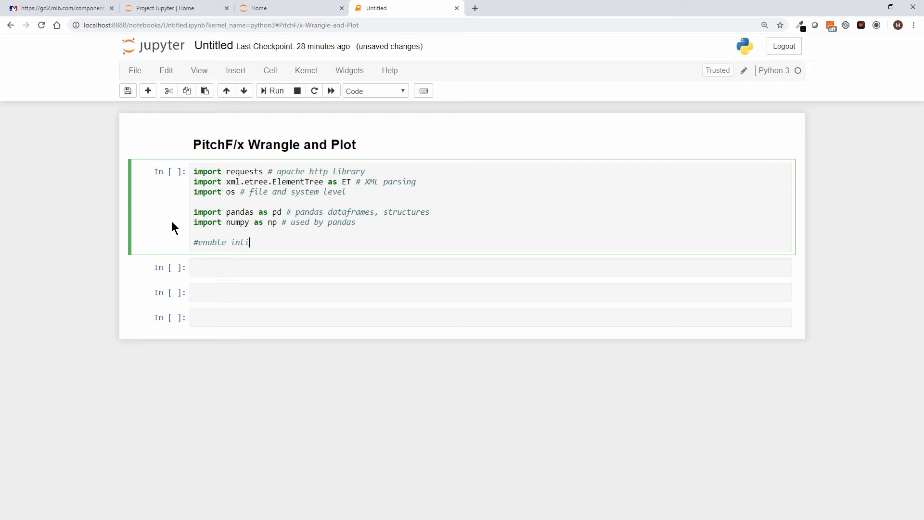
pyautogui.write('ne plotting')
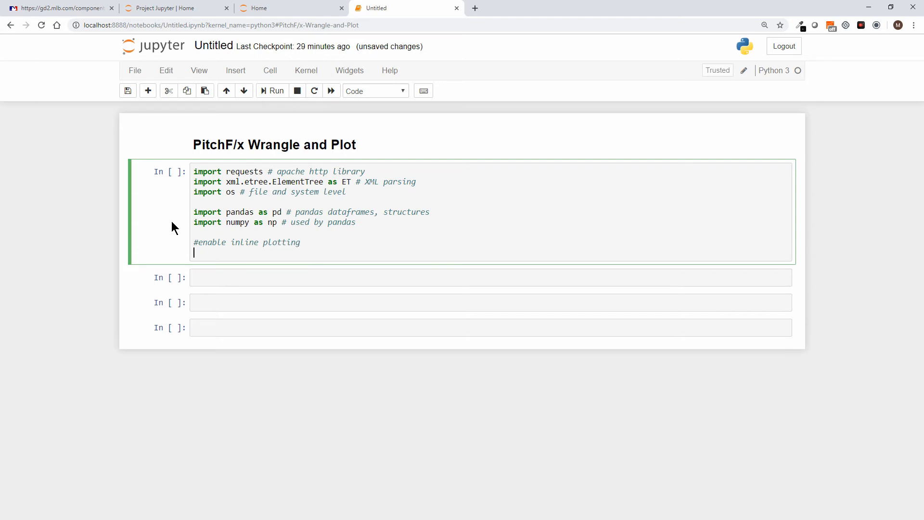
pyautogui.write('%mat')
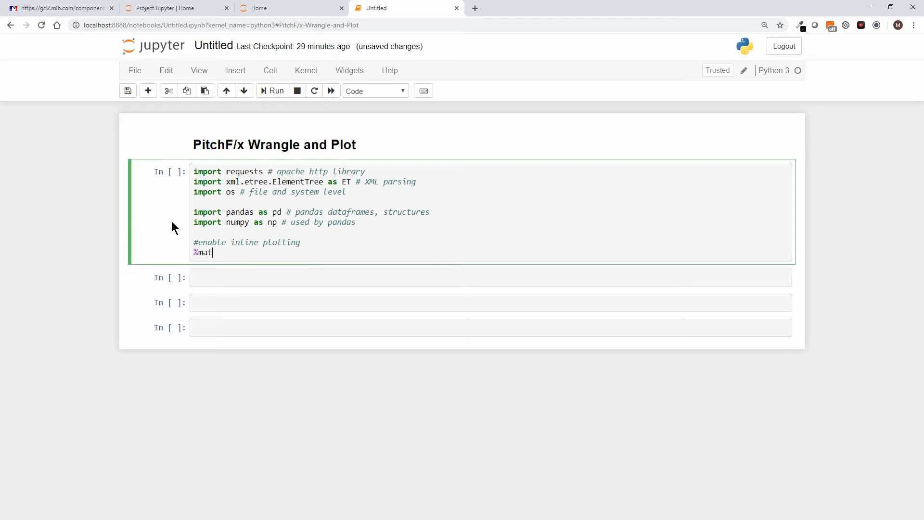
pyautogui.write('plotlib inli')
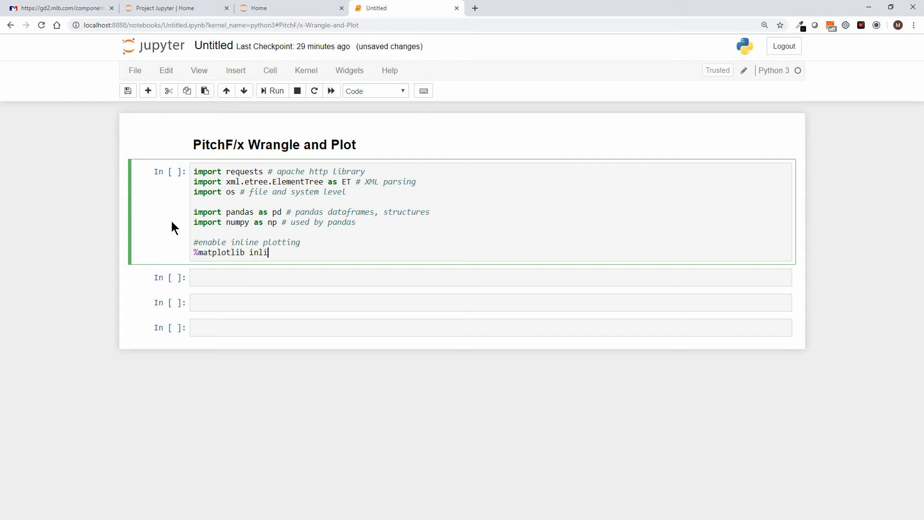
pyautogui.write('ne')
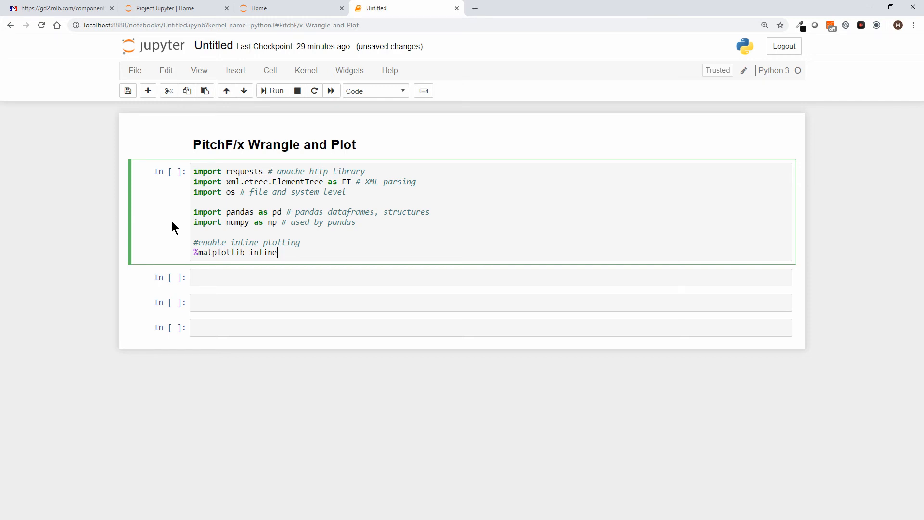
pyautogui.press('enter')
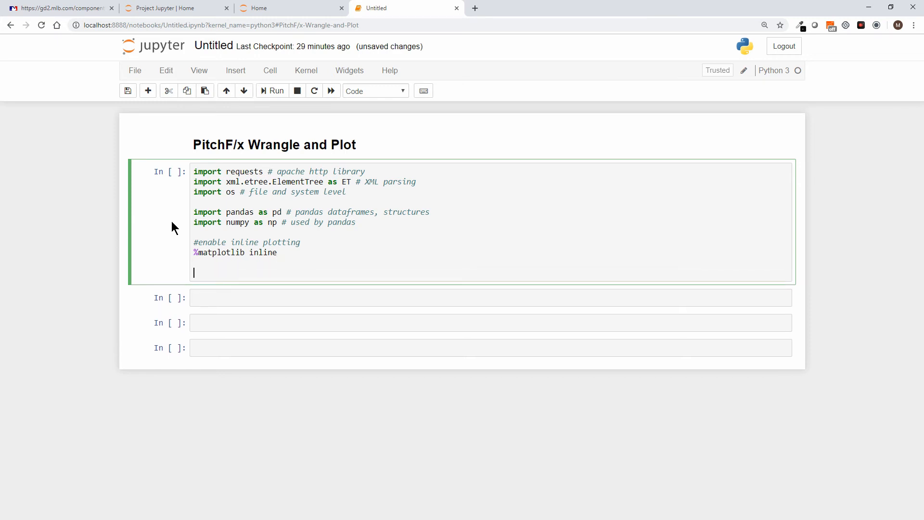
# Step: Add 'from termcolor import colored # colored output' as the last import line
pyautogui.write('from')
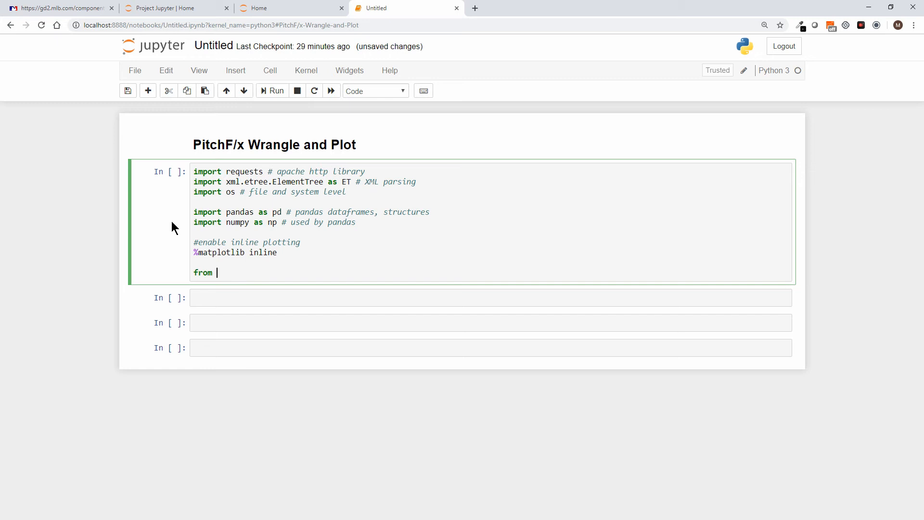
pyautogui.write('termcolo')
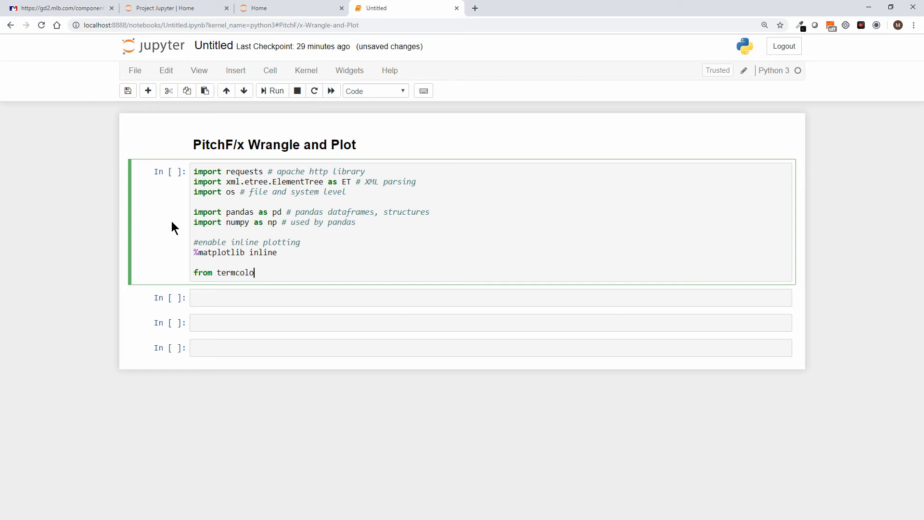
pyautogui.write('r import colored')
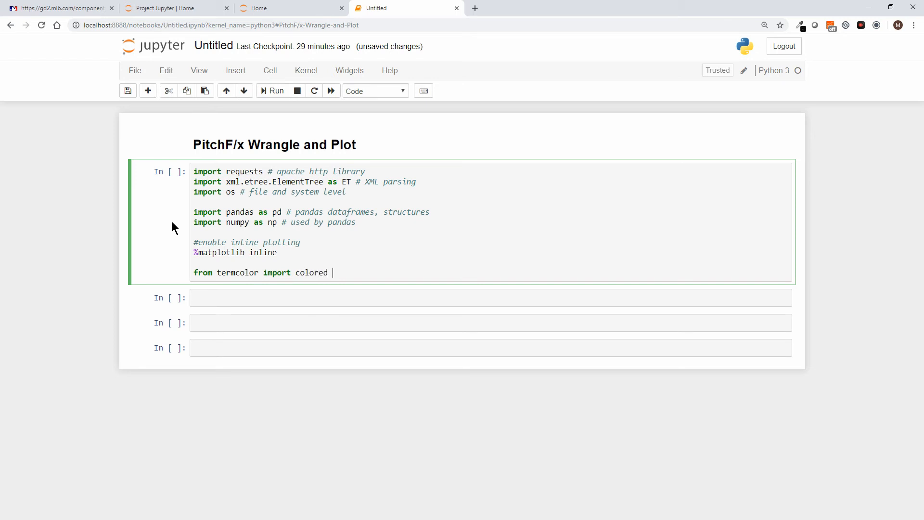
pyautogui.write('#')
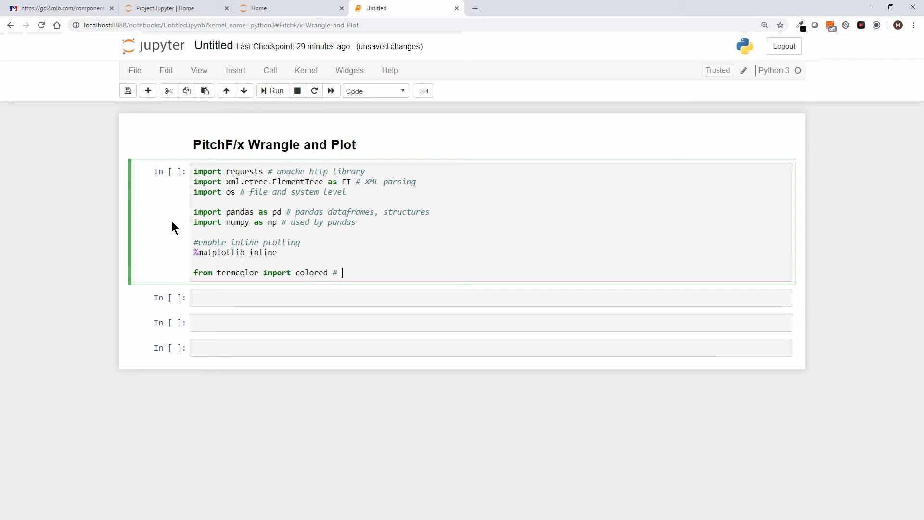
pyautogui.write('colored o')
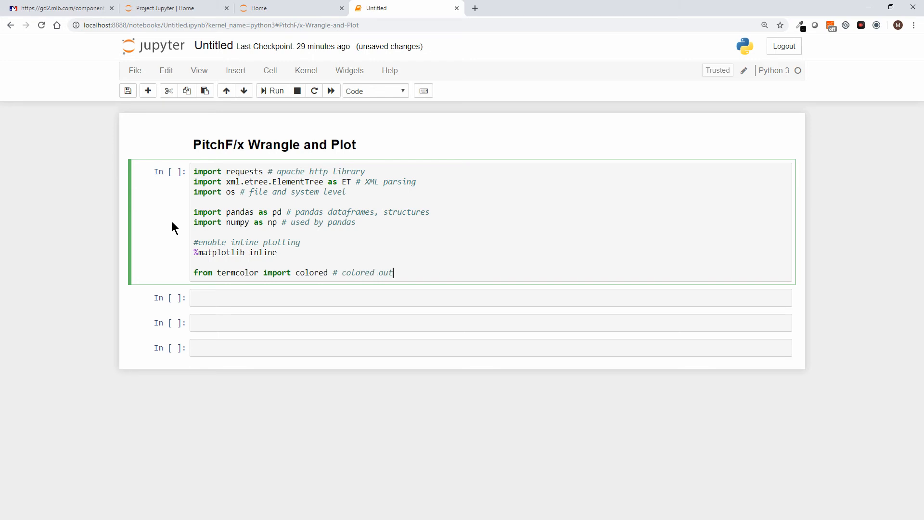
pyautogui.write('u')
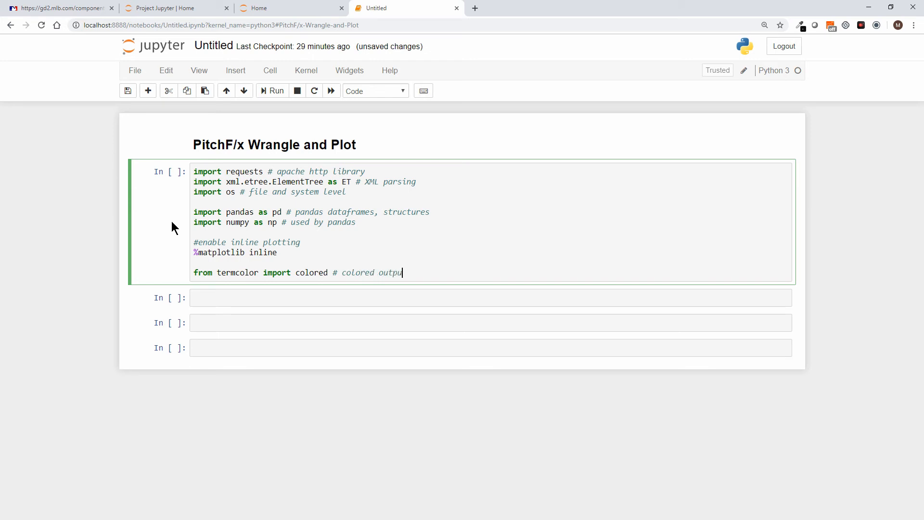
pyautogui.write('t')
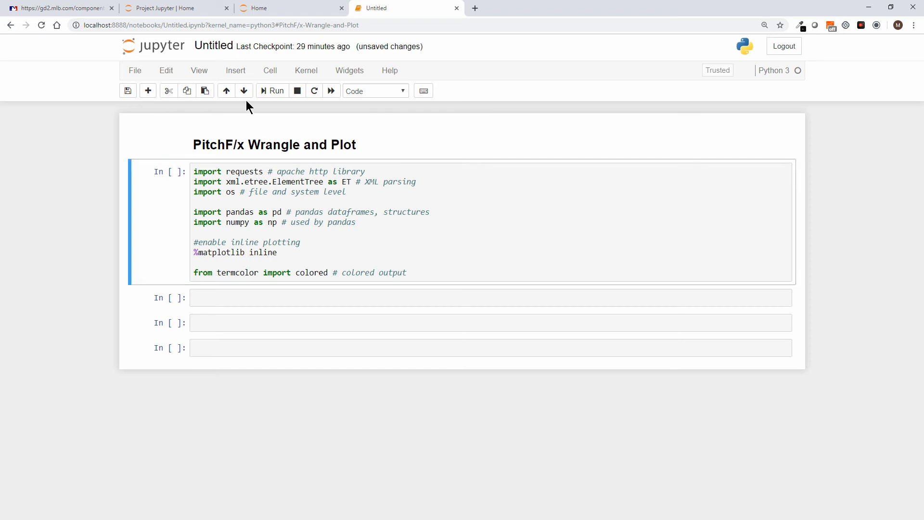
# Step: Run the import cell (execution 10) and move into the next empty cell
pyautogui.click(271, 91)
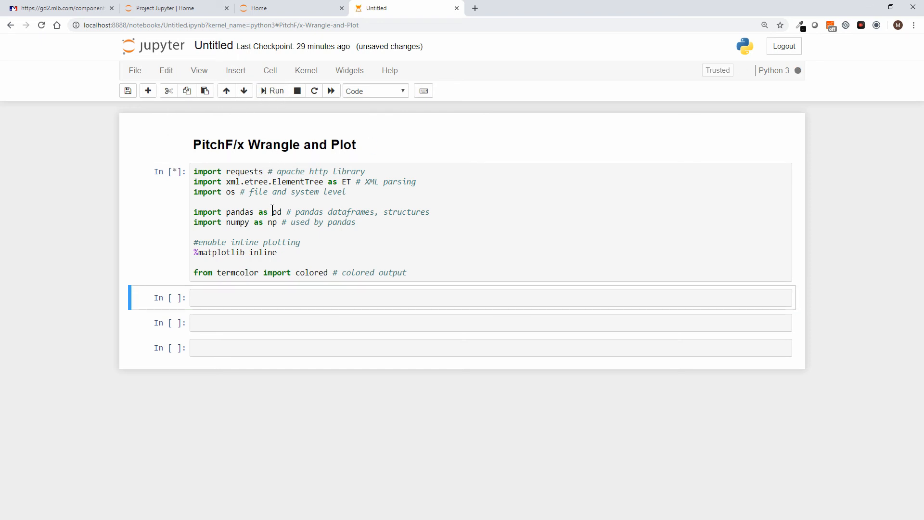
pyautogui.click(272, 91)
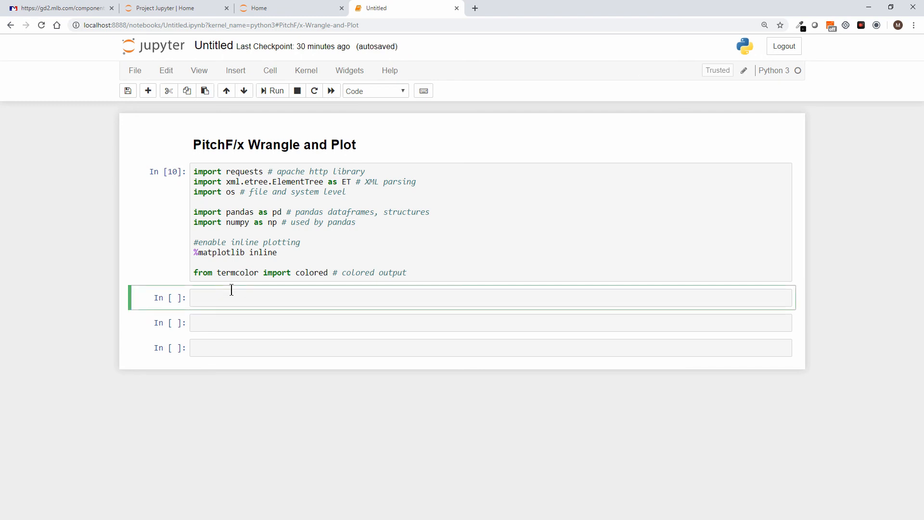
# Step: Write print("hello world") in the second cell and run it to output hello world
pyautogui.write('print("")')
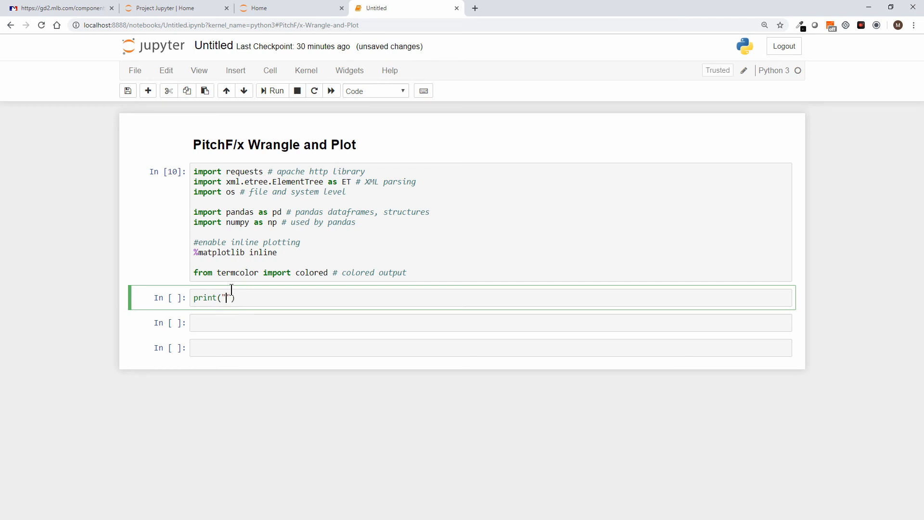
pyautogui.write('hello world')
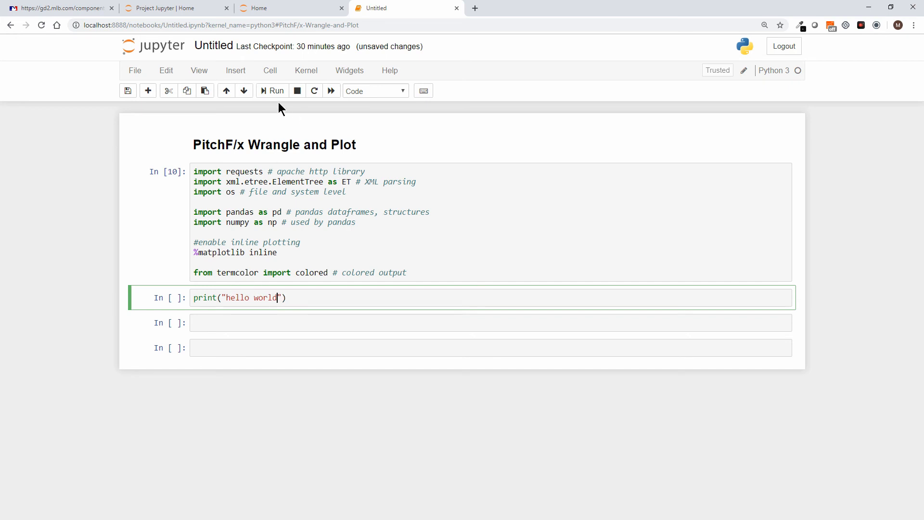
pyautogui.click(271, 91)
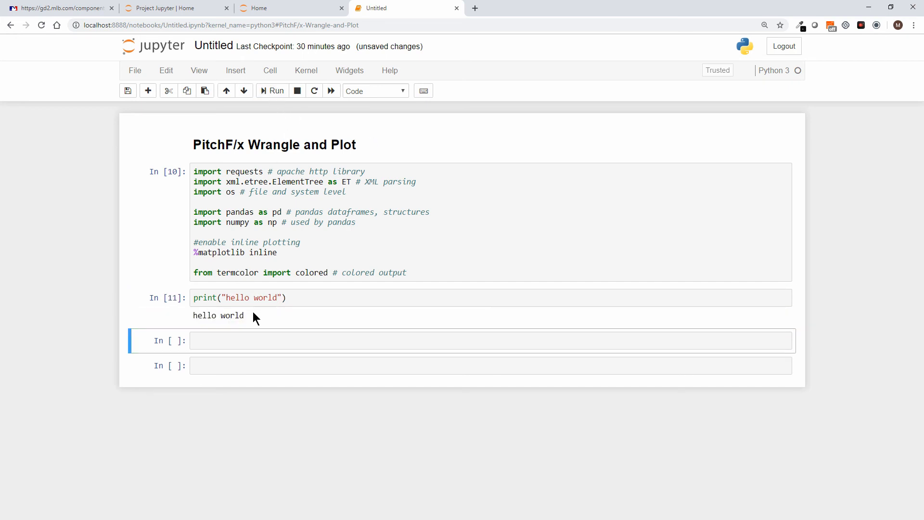
pyautogui.doubleClick(218, 316)
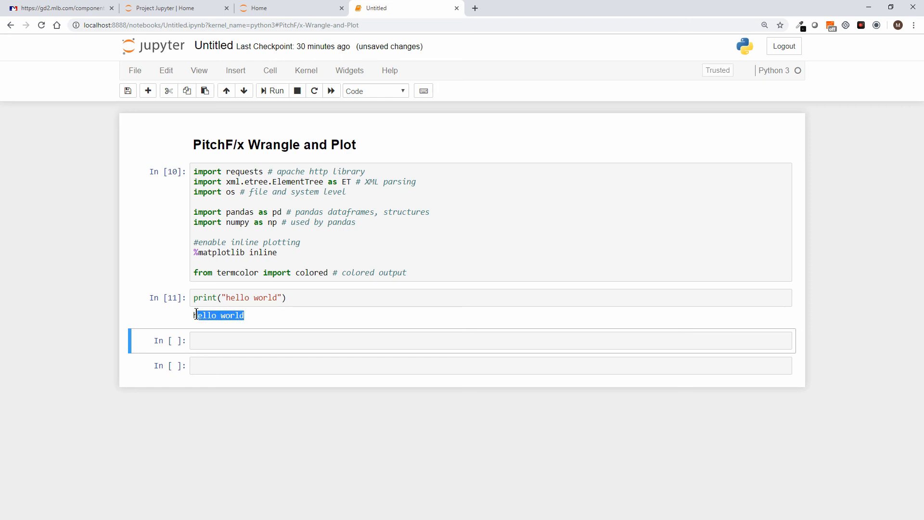
pyautogui.click(304, 298)
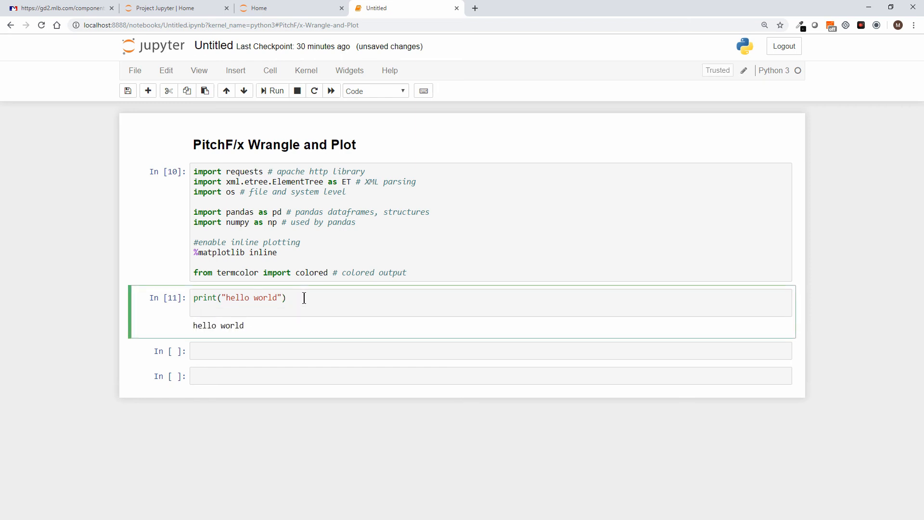
# Step: Add print(colored("hello back.", "red")) and rerun the cell to print it in red
pyautogui.write('print')
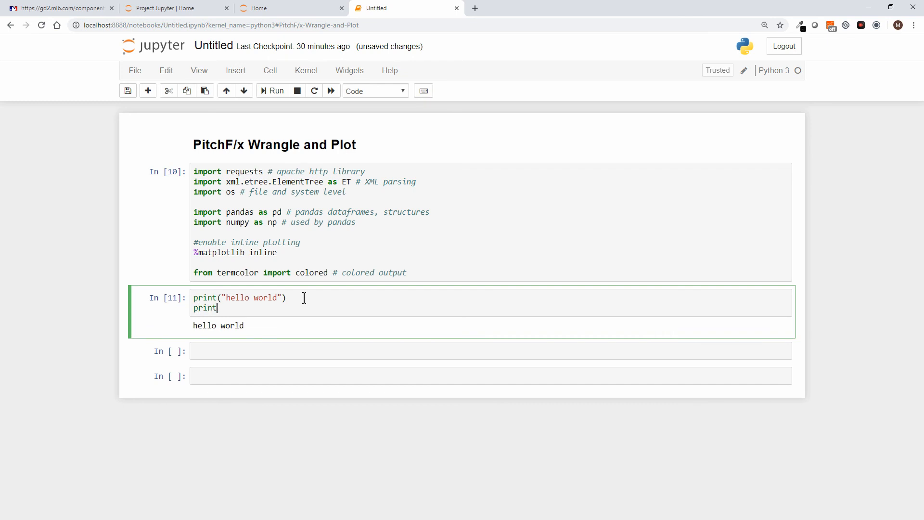
pyautogui.write('()')
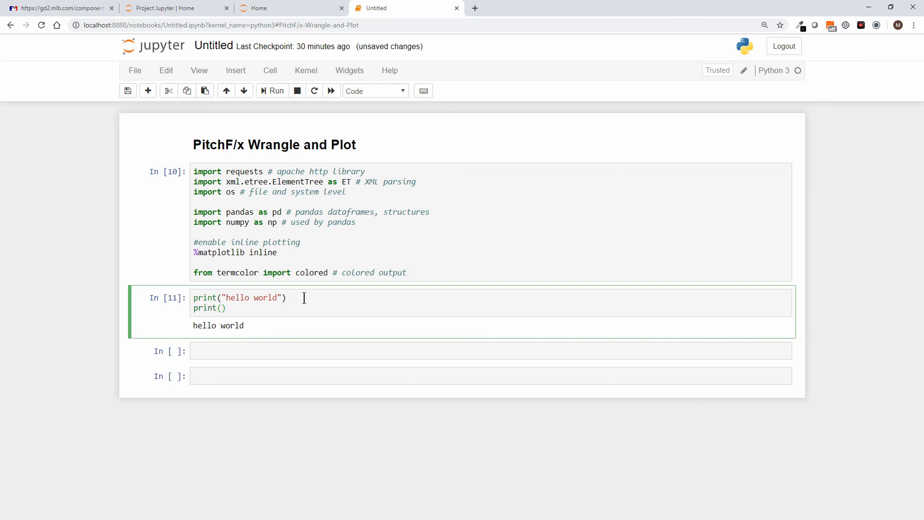
pyautogui.write('colored(')
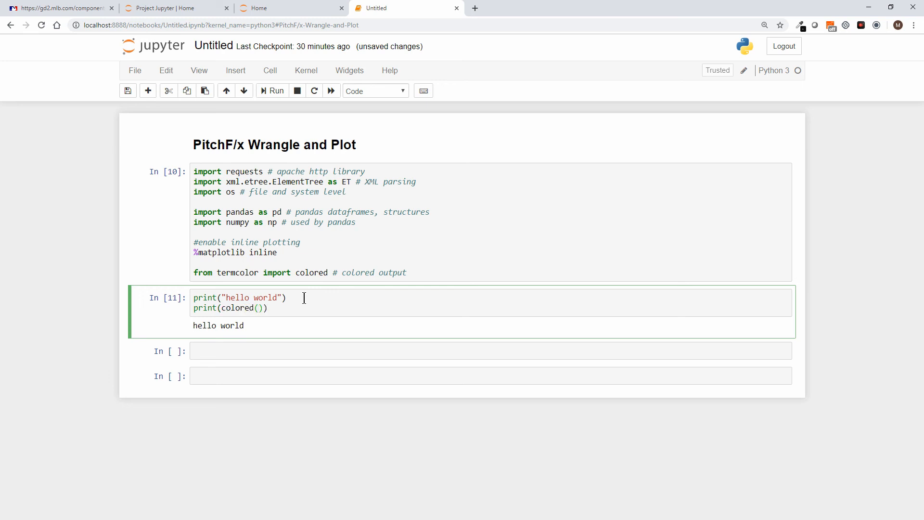
pyautogui.write('"h"')
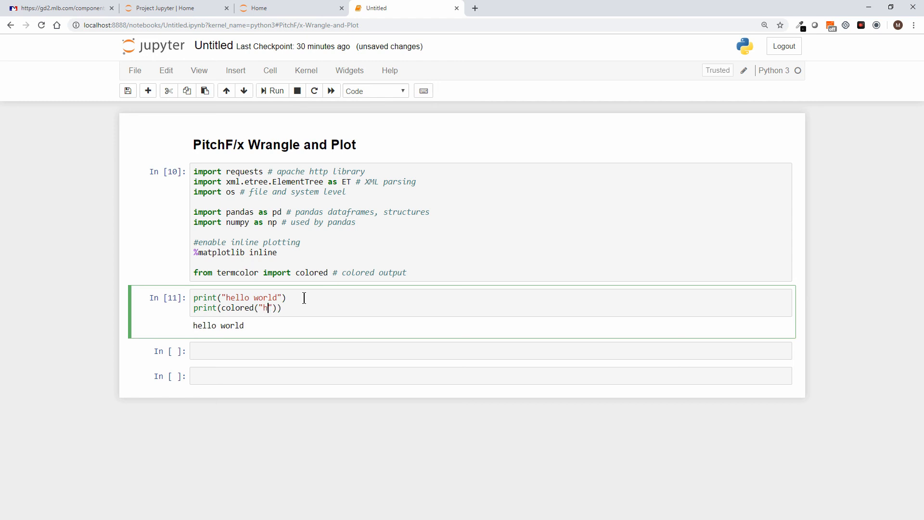
pyautogui.write('ello back.')
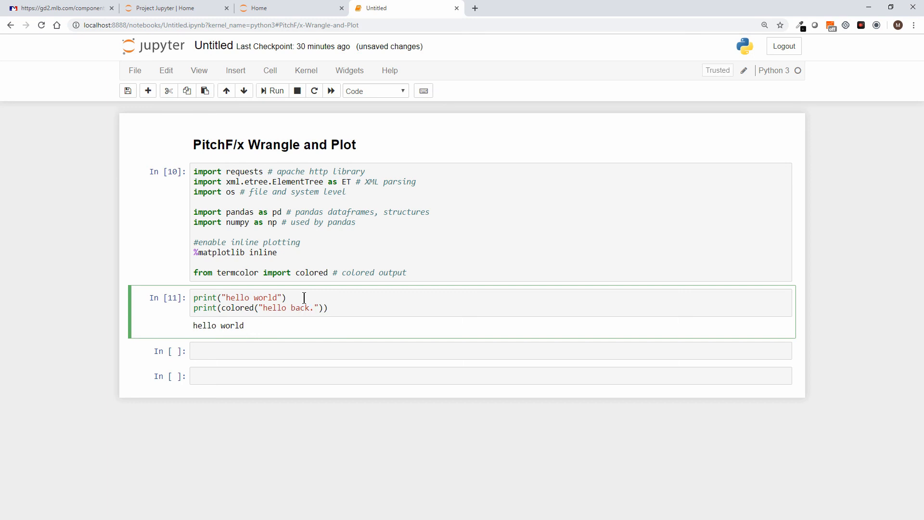
pyautogui.click(314, 307)
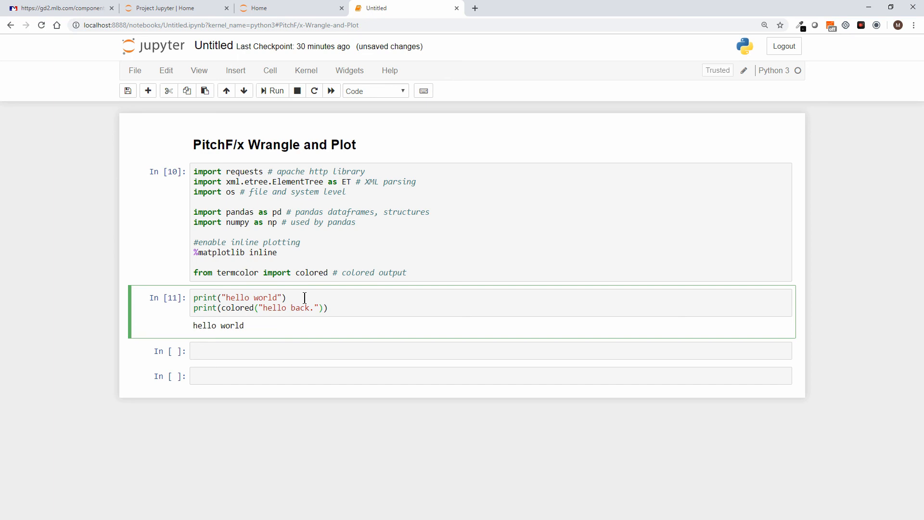
pyautogui.write(', "red')
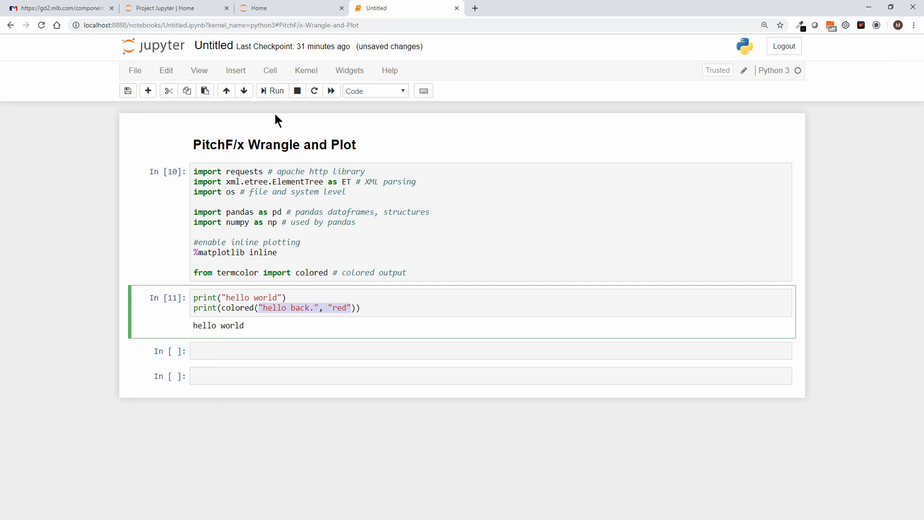
pyautogui.click(272, 90)
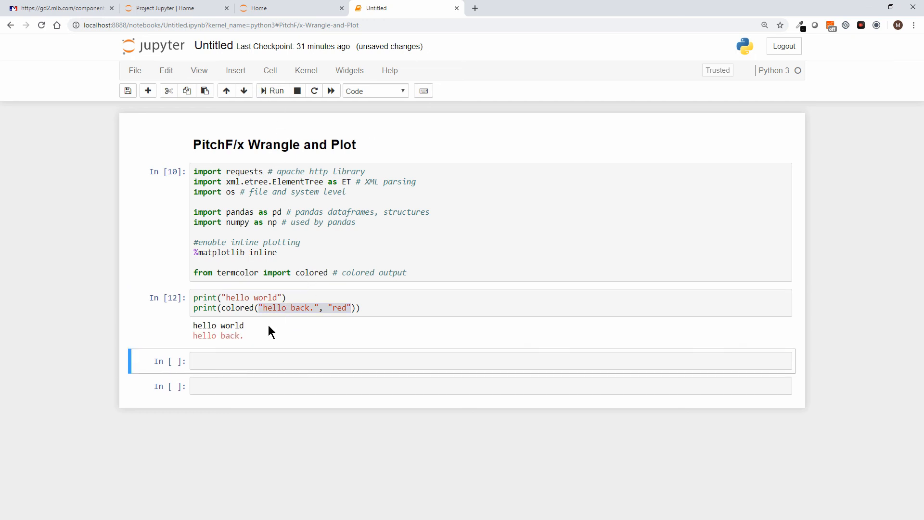